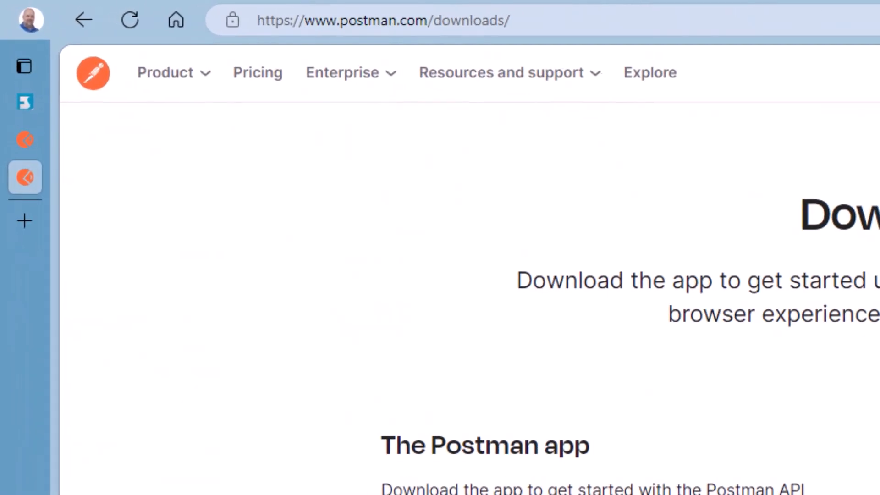
- Launch the installed Postman app from the Edge downloads page onto the Training workspace
click(387, 21)
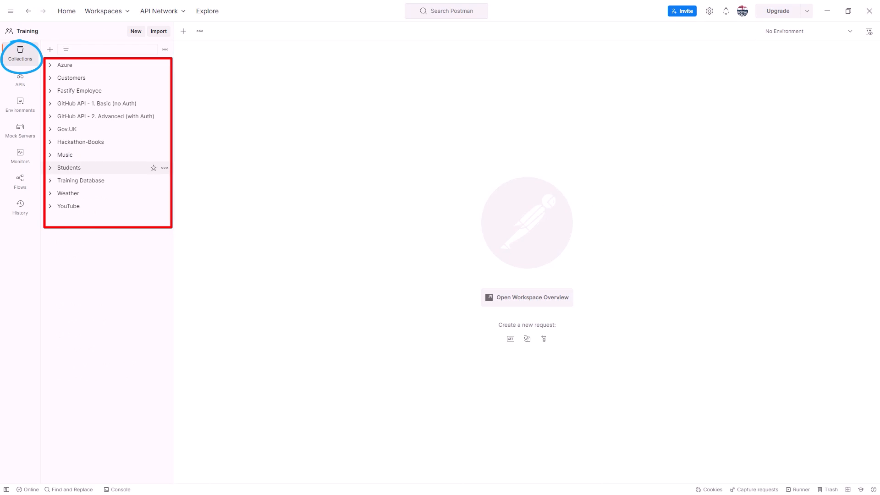
mouse_move(66, 129)
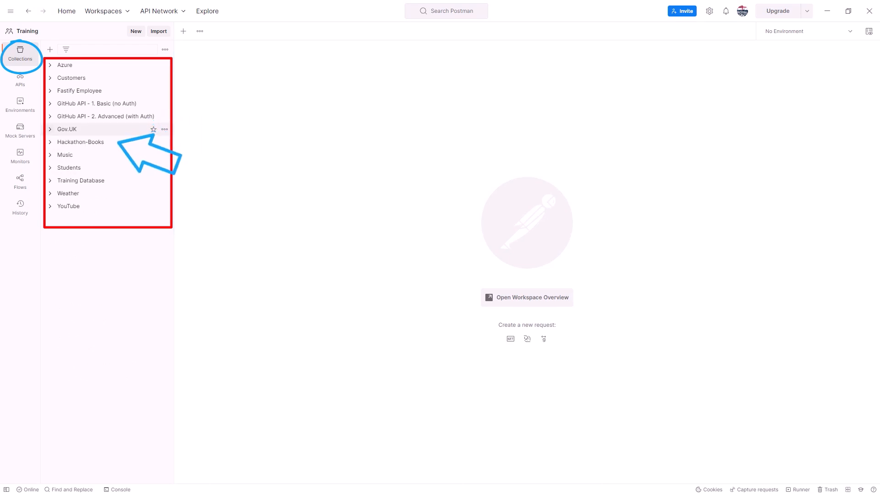
- Send the Gov.UK Bank Holidays GET request and receive the 200 OK JSON holiday list
click(67, 129)
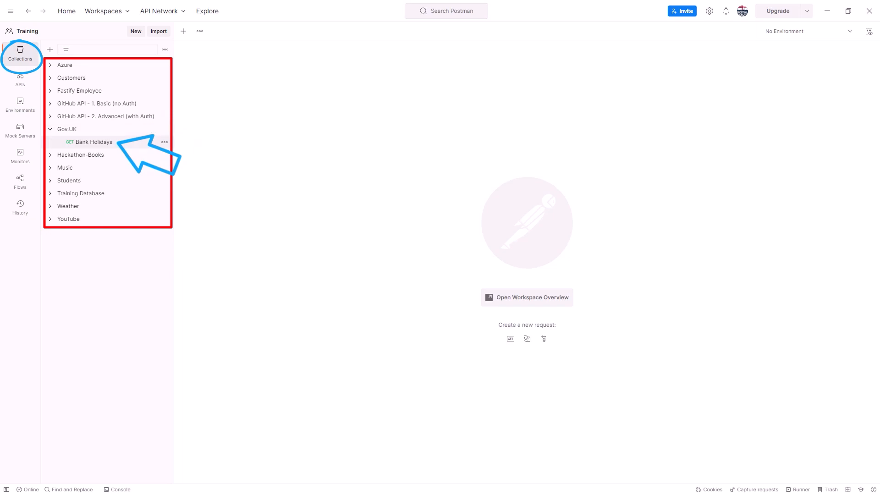
click(92, 142)
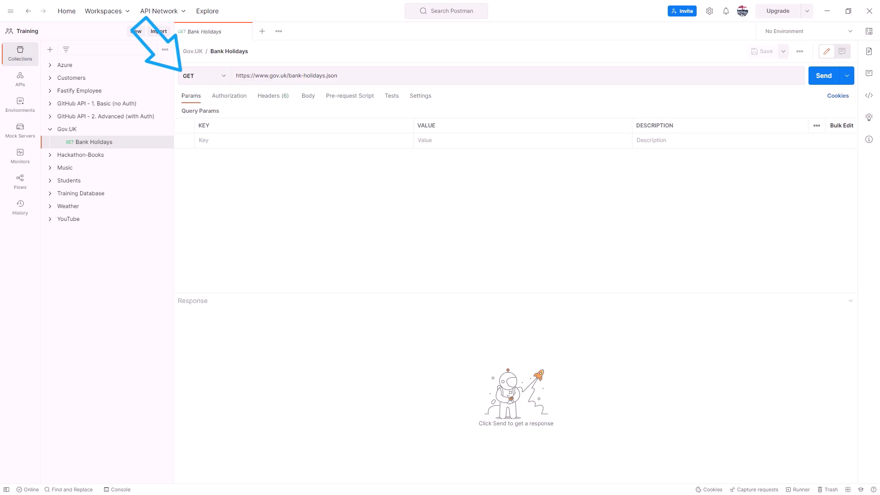
click(203, 76)
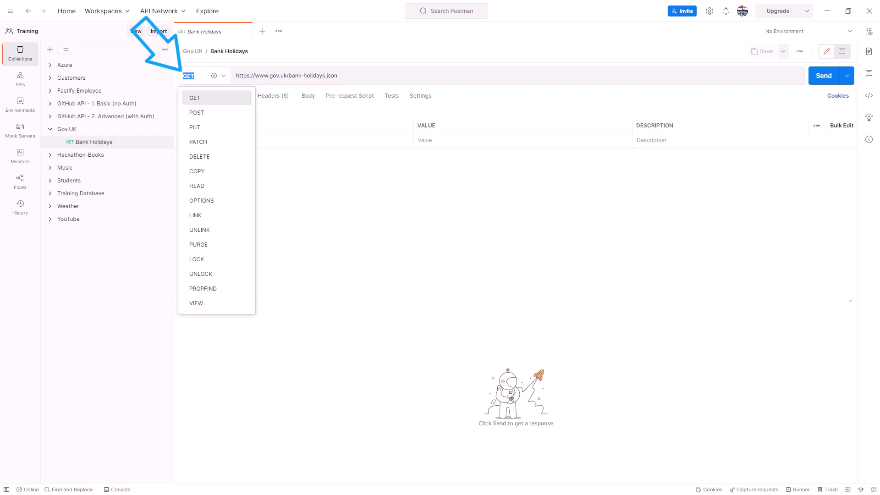
click(194, 98)
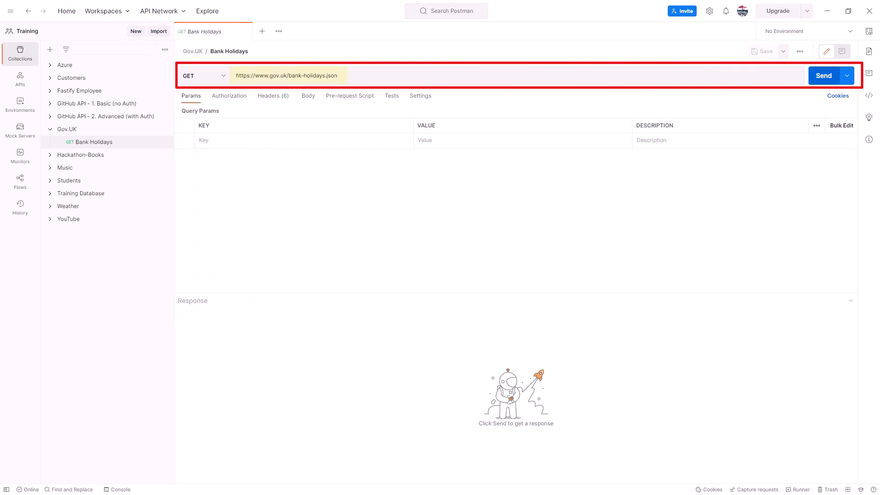
double_click(287, 75)
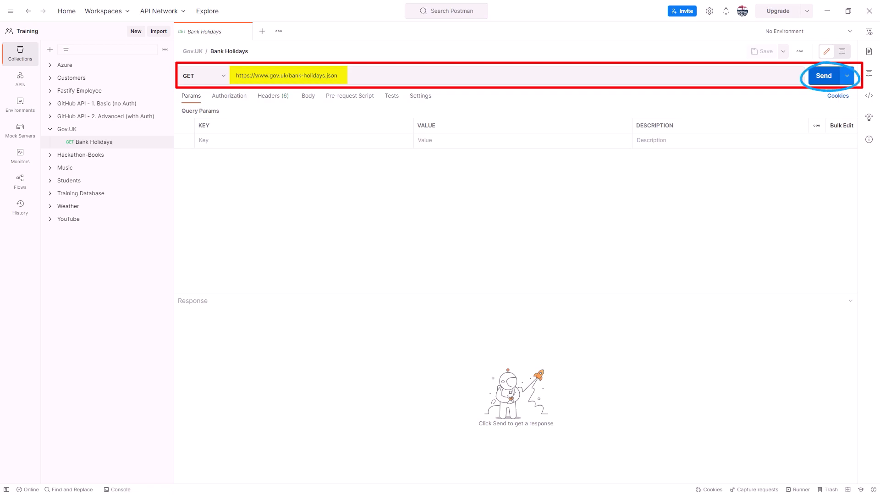
click(823, 76)
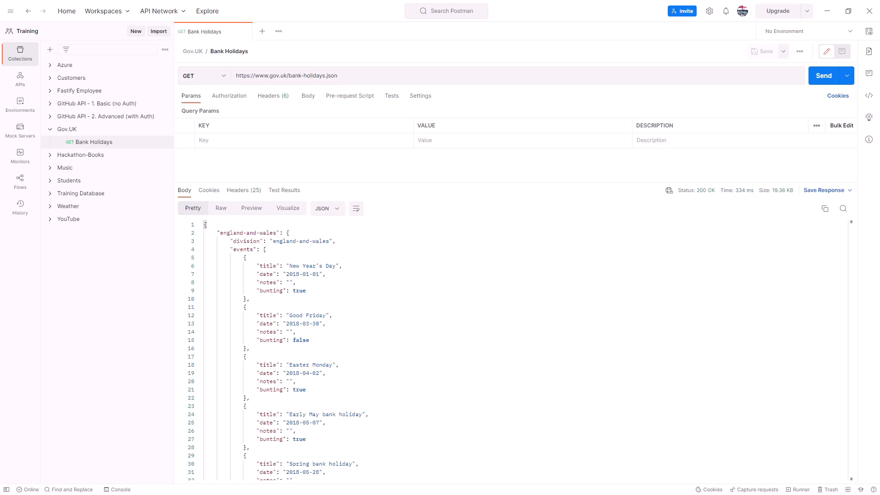
- Create a new collection and rename it QCustCDT
click(49, 49)
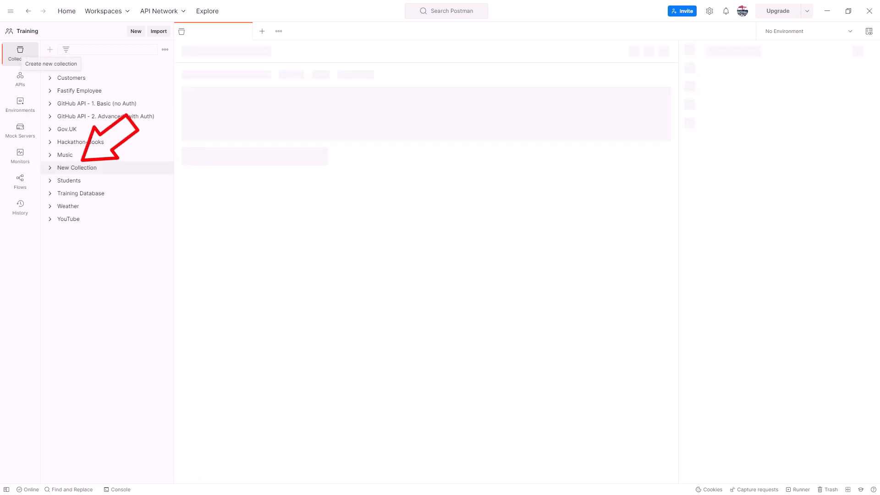
click(77, 167)
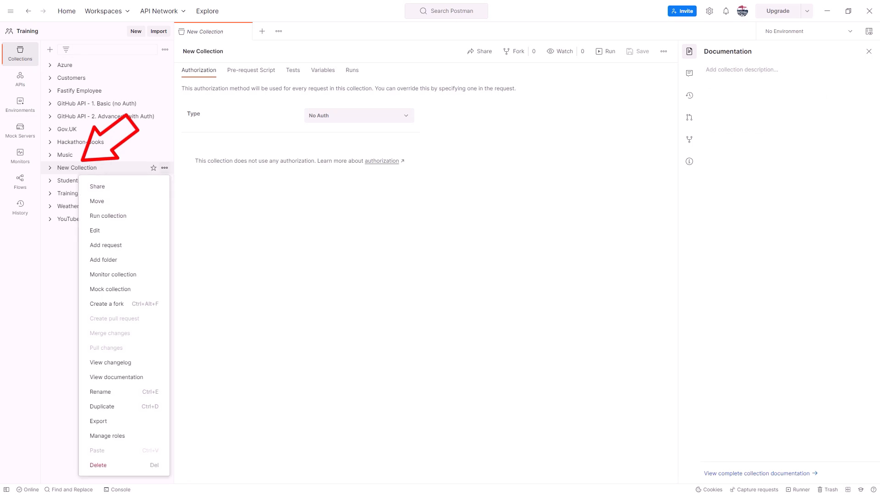
mouse_move(100, 392)
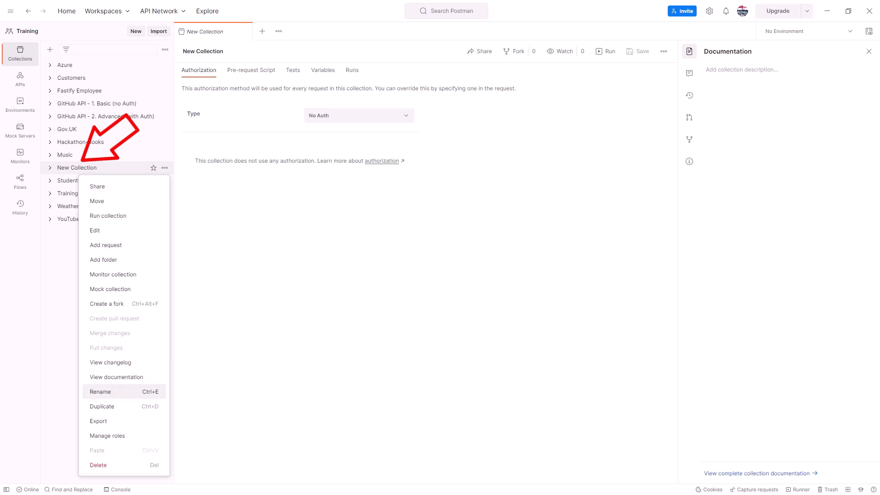
click(100, 391)
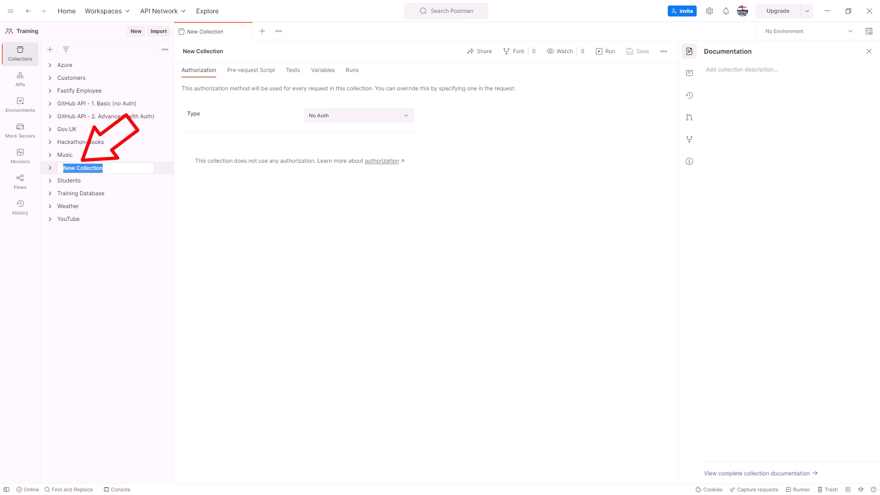
text(QC)
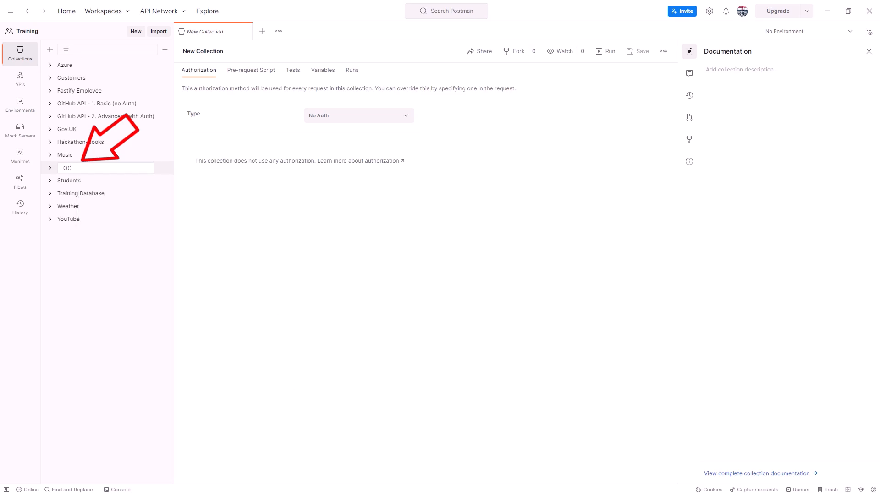
text(CUSTC)
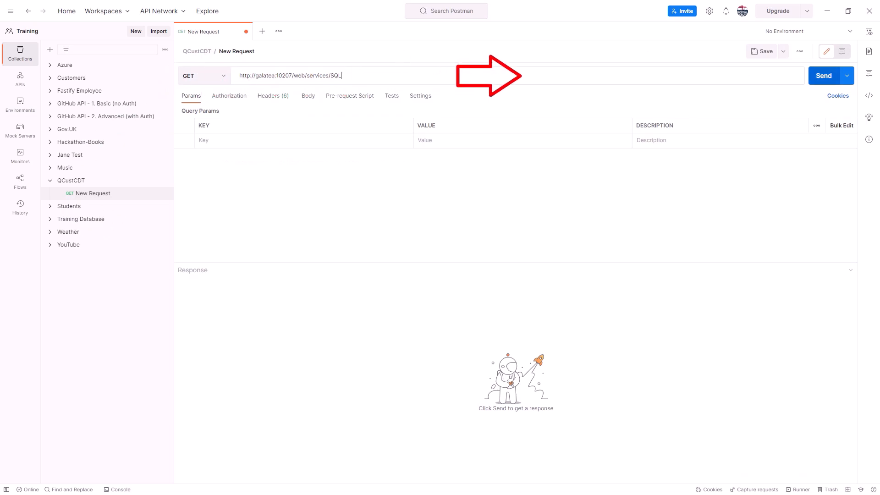
click(823, 75)
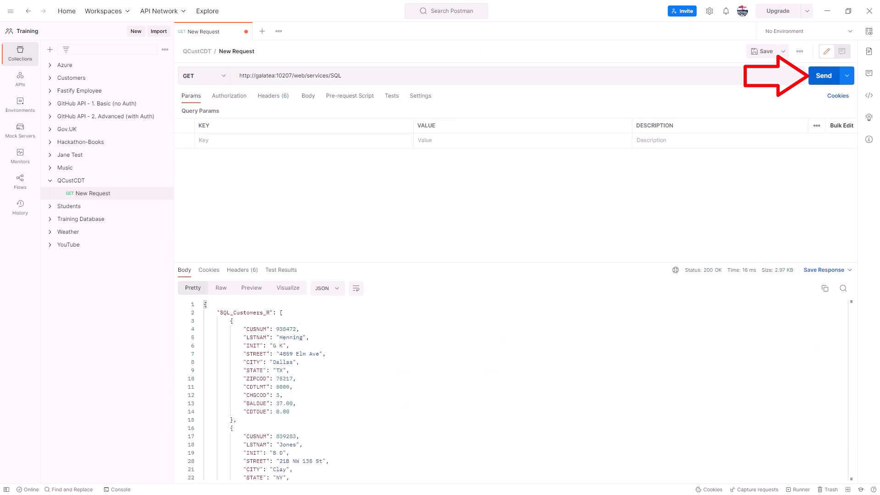
click(823, 75)
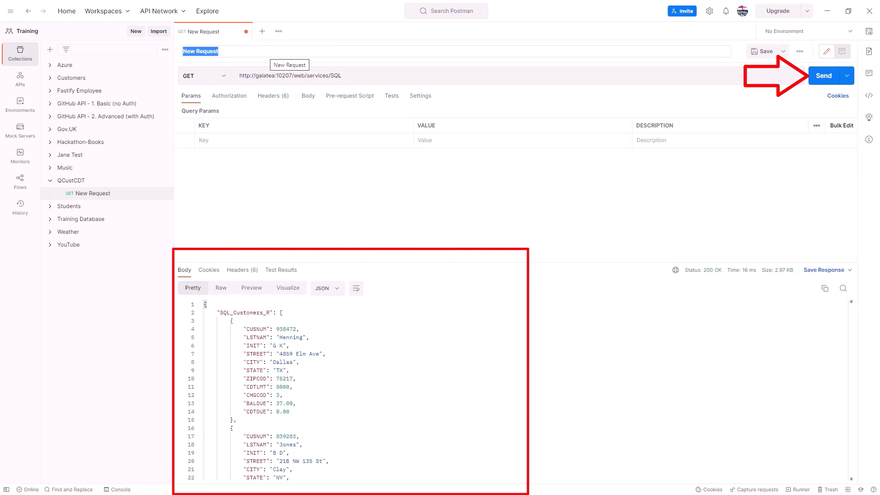
text(All Customer)
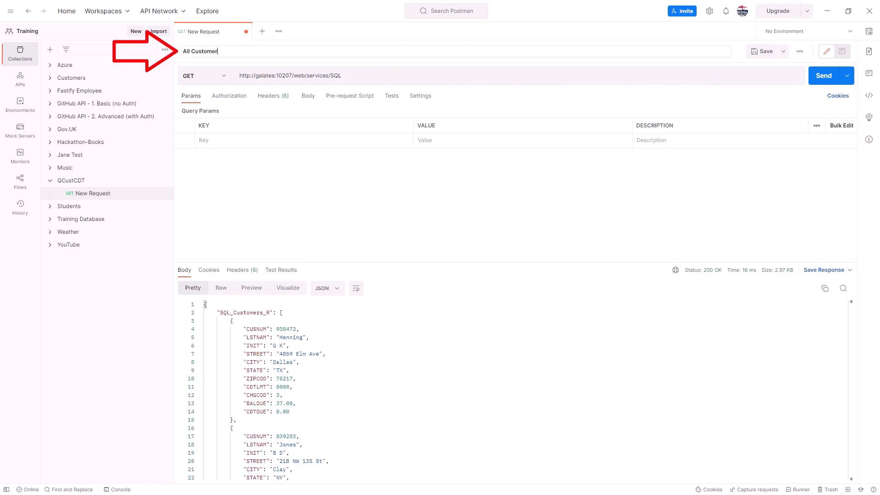
text(s)
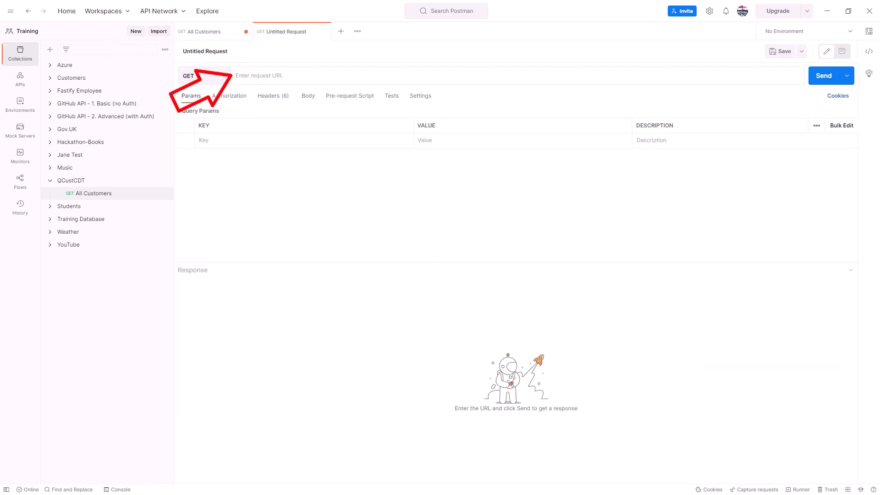
text(http://galatea:10207/web/services/SQL/938472)
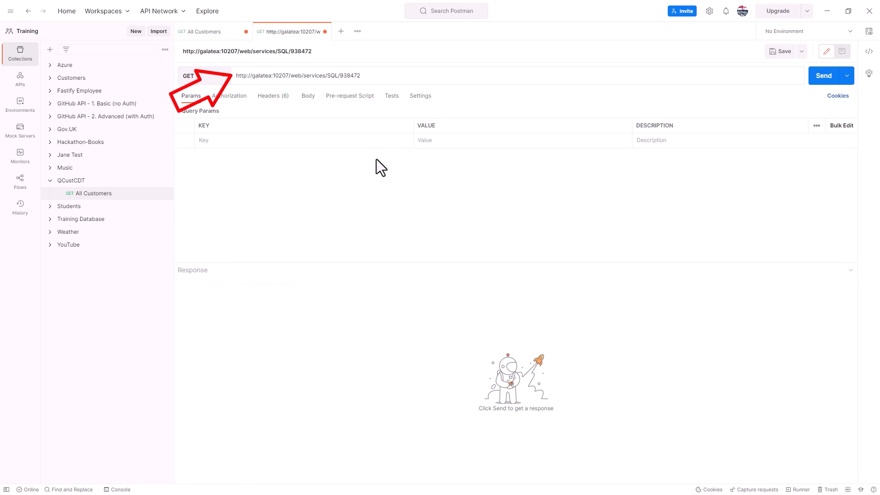
mouse_move(521, 92)
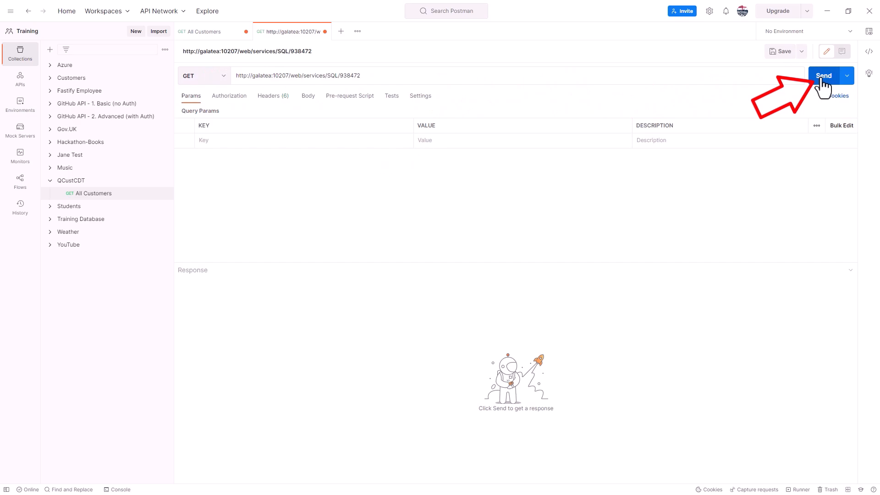
click(823, 75)
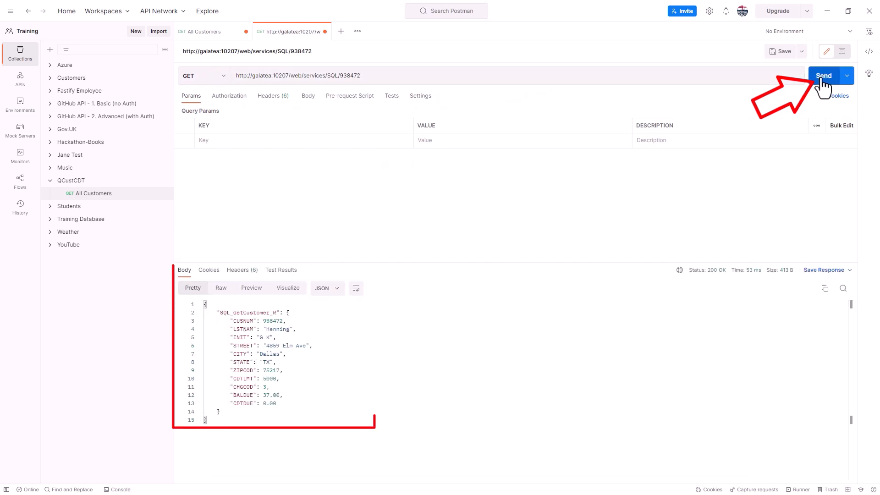
mouse_move(783, 52)
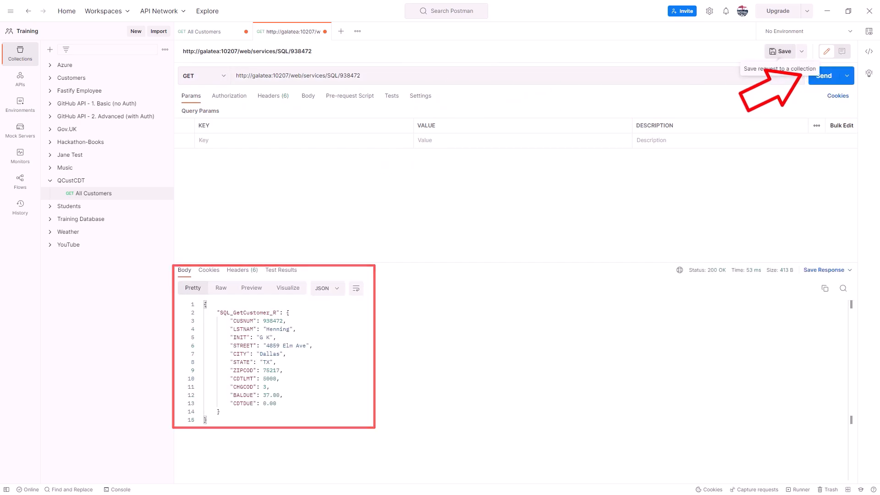
- Save the request as Get Customer in Training / QCustCDT and switch to IBM Web Administration
click(781, 52)
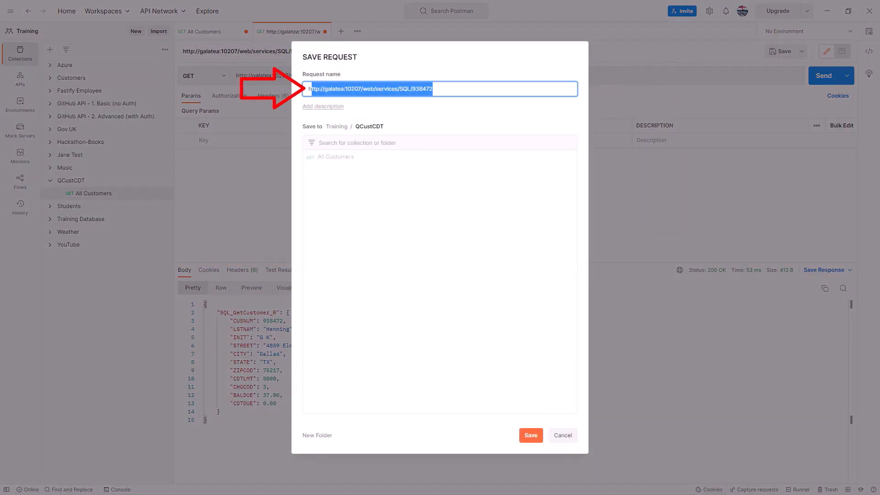
text(C)
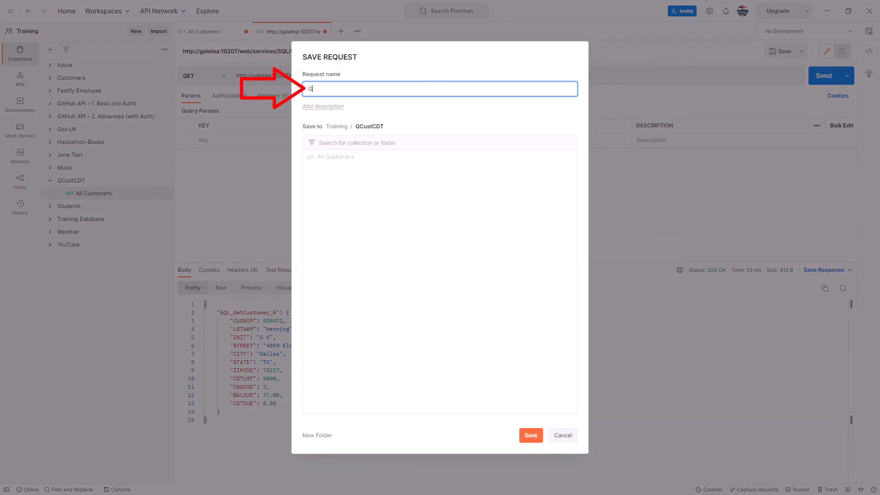
text(Get Customer)
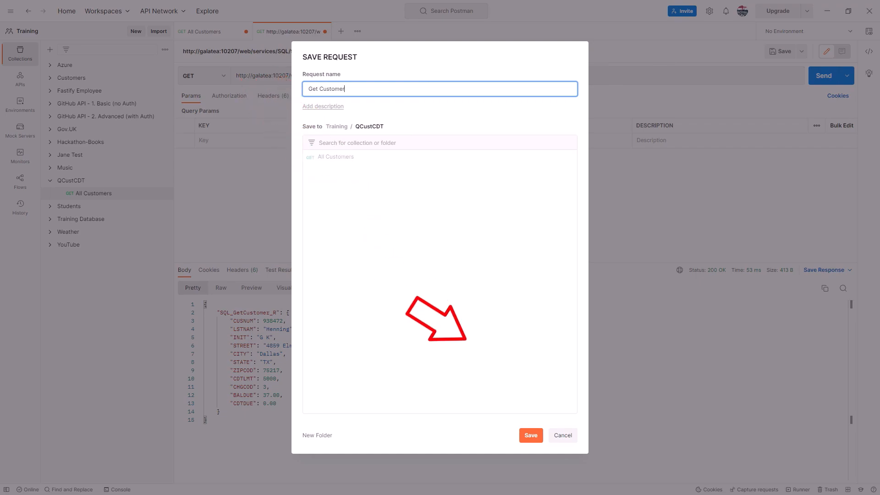
click(529, 435)
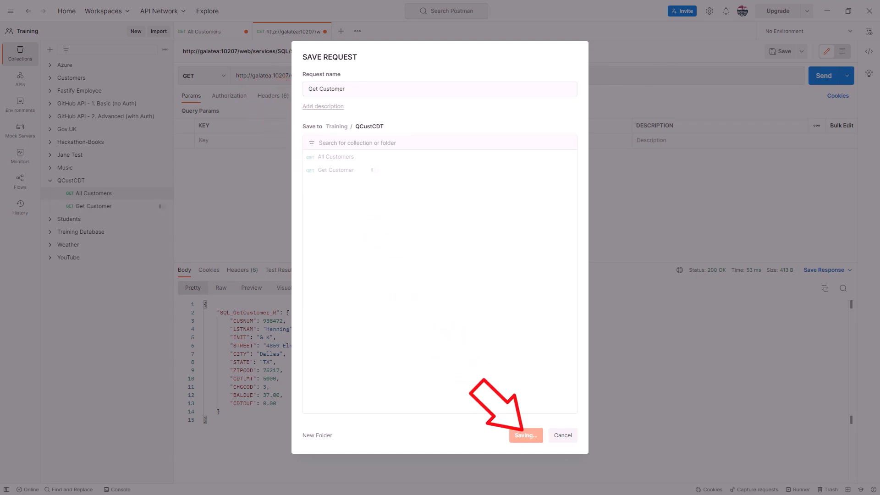
click(525, 434)
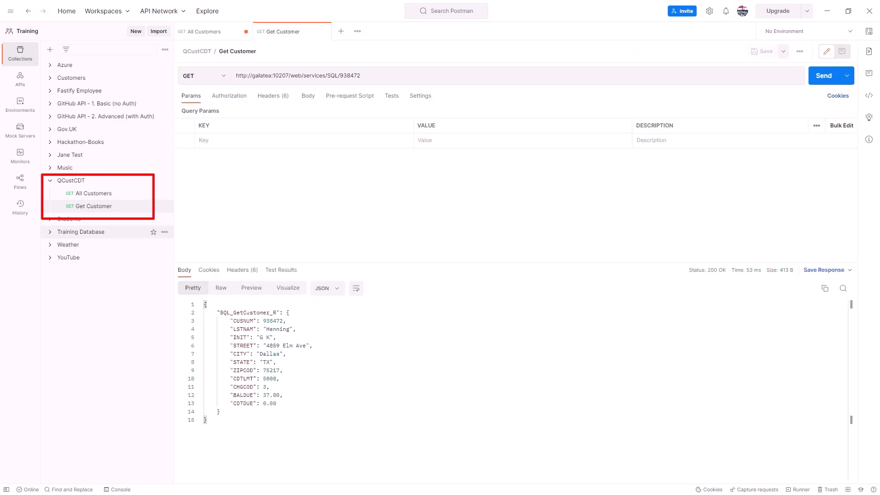
click(201, 32)
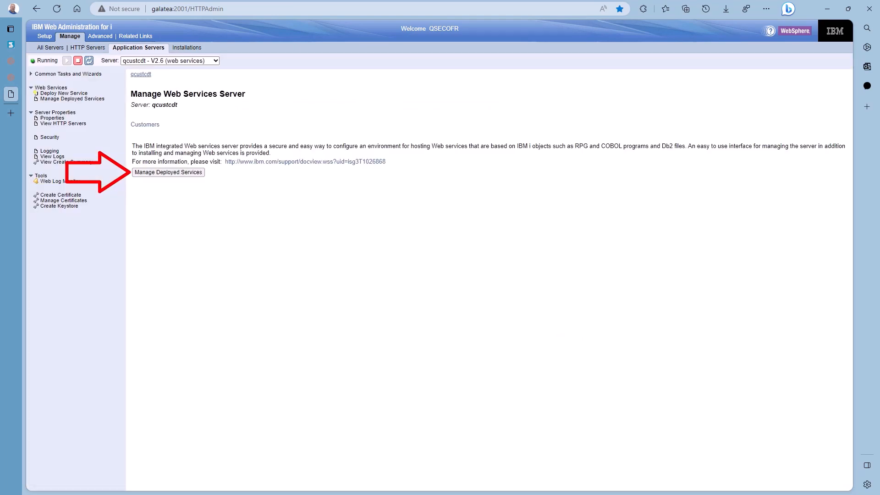
- Stop the SQL service on the deployed-services list and start its redeploy
click(168, 173)
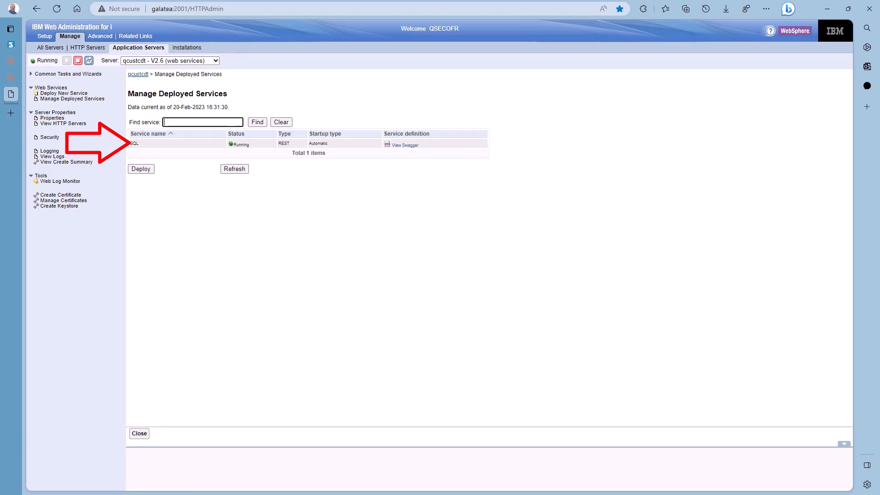
click(169, 143)
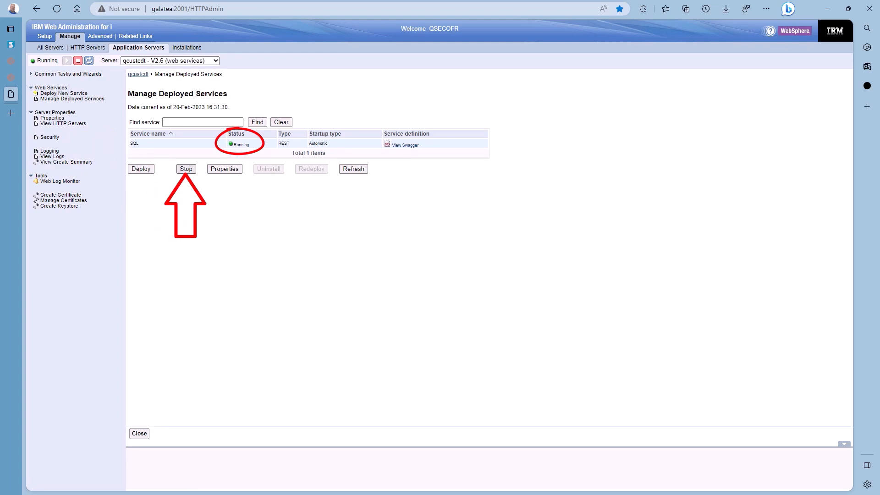
click(186, 169)
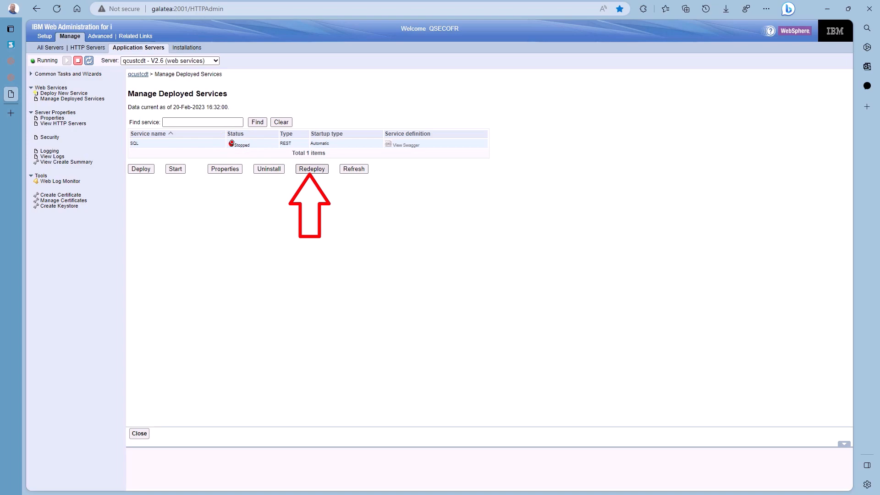
click(311, 169)
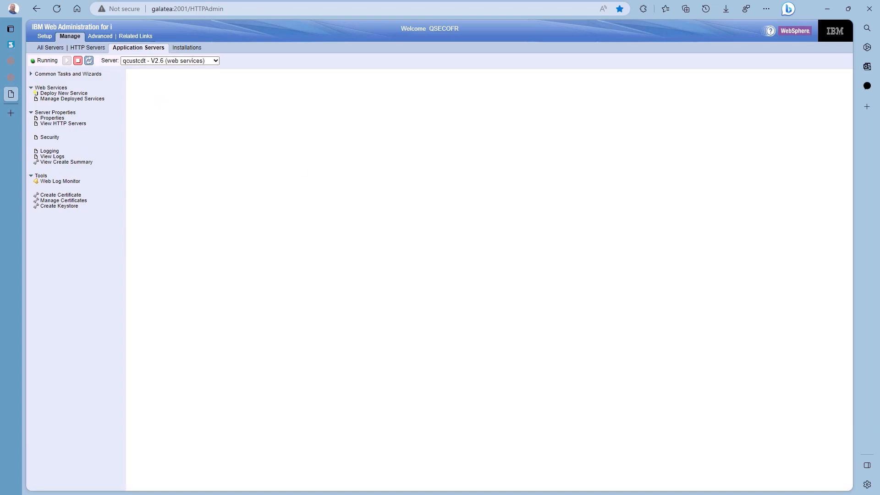
- Keep the name, security and database settings through wizard steps 1-3 to reach step 4
click(72, 99)
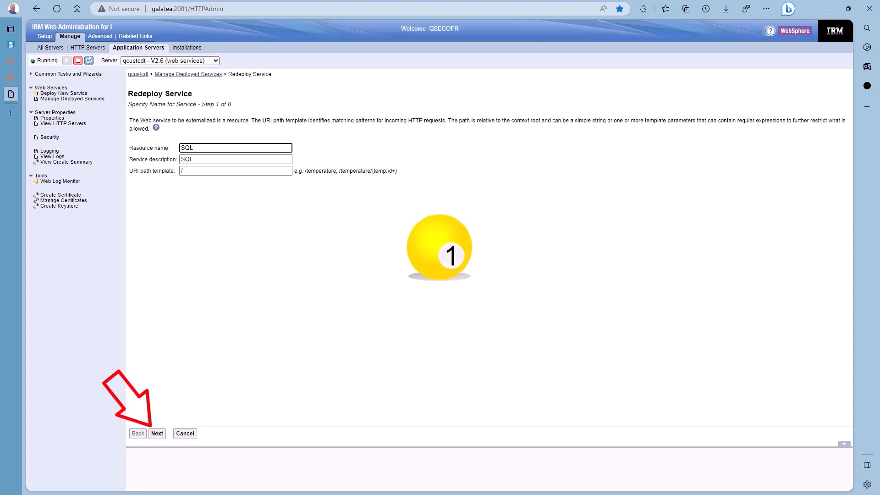
click(158, 433)
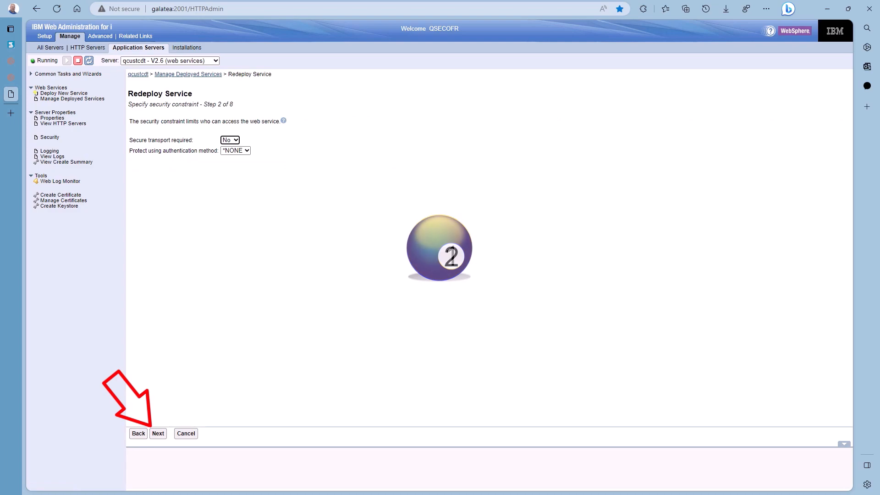
click(158, 433)
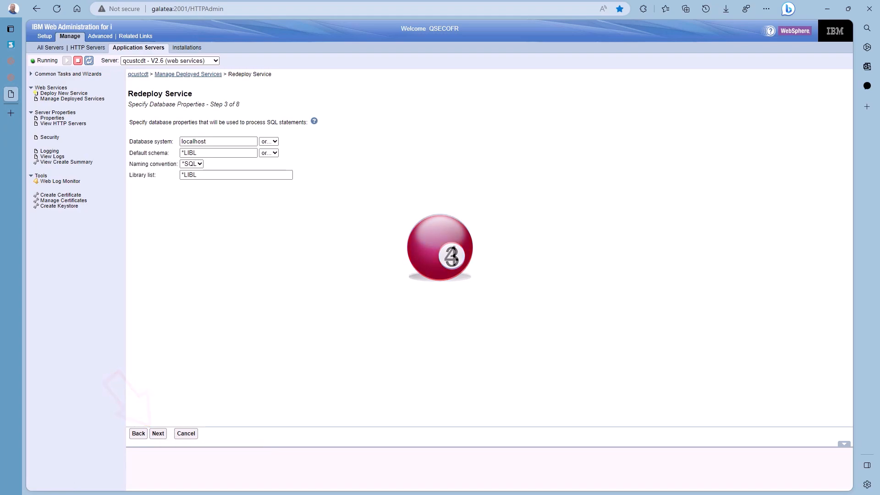
click(158, 432)
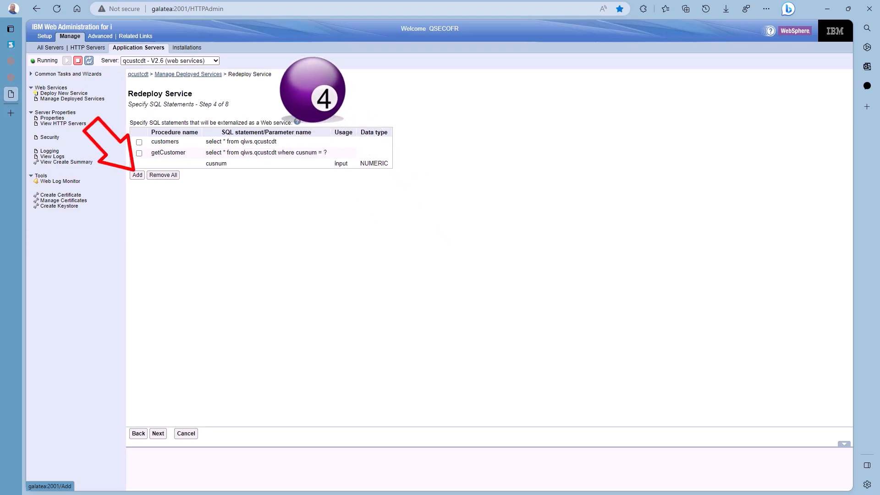
- Add an addCustomer procedure with INSERT INTO qiws.qcustcdt VALUES and eleven ? placeholders
click(136, 174)
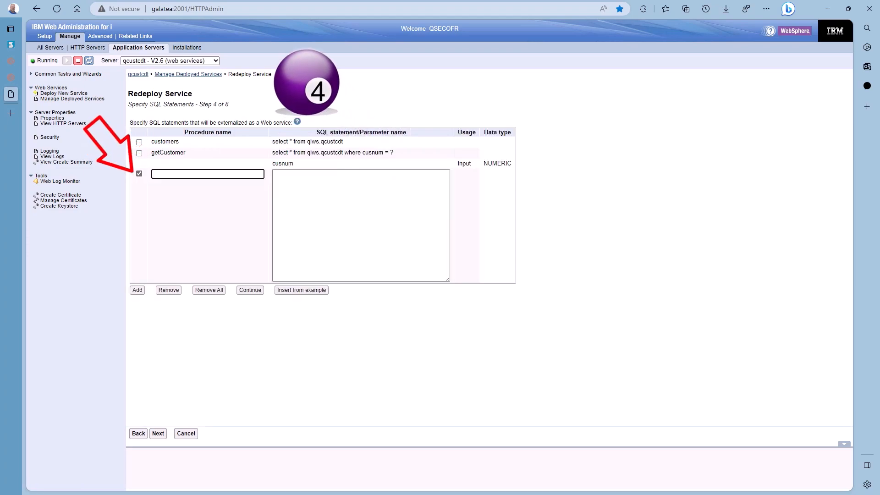
text(addCustomer)
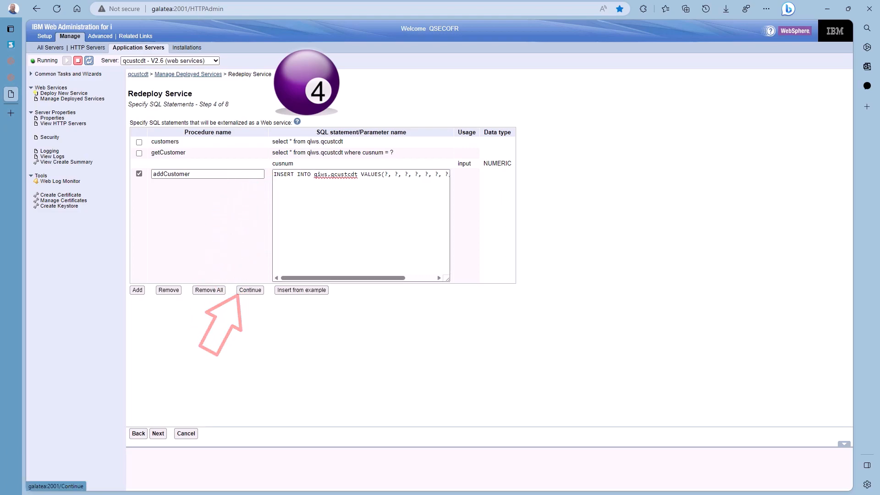
click(250, 291)
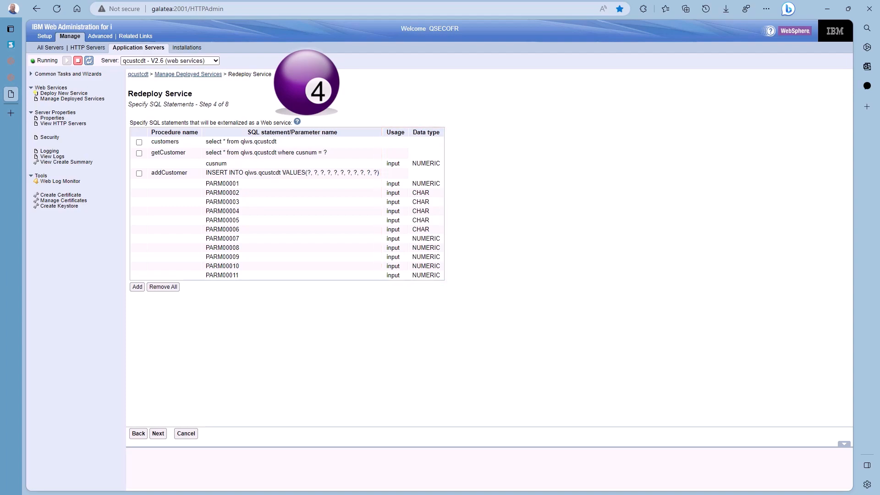
- Rename addCustomer's first parameters to column names lstnam, init, stat, zipcod, chgcod
click(139, 173)
text(cusnum)
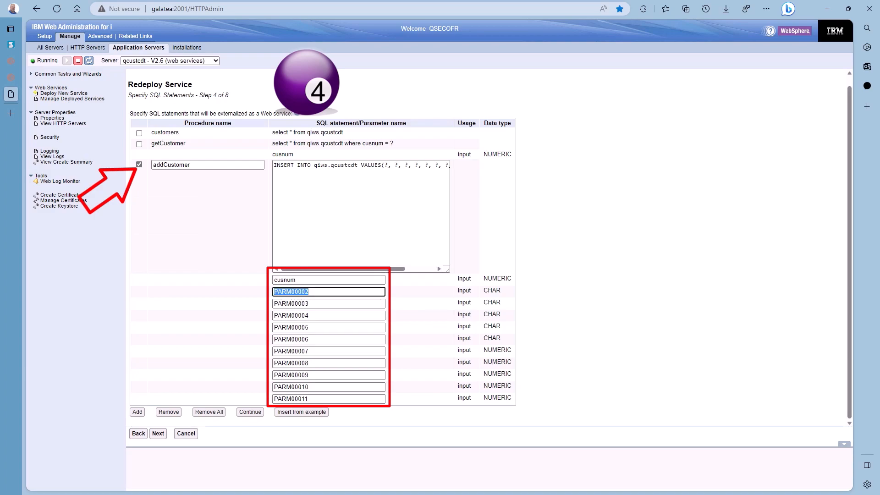
text(lstnam)
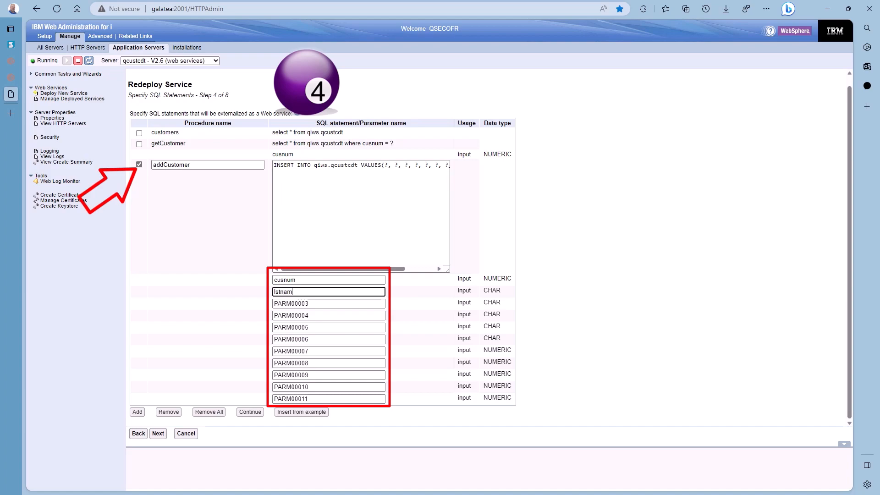
text(init)
click(329, 326)
text(cit)
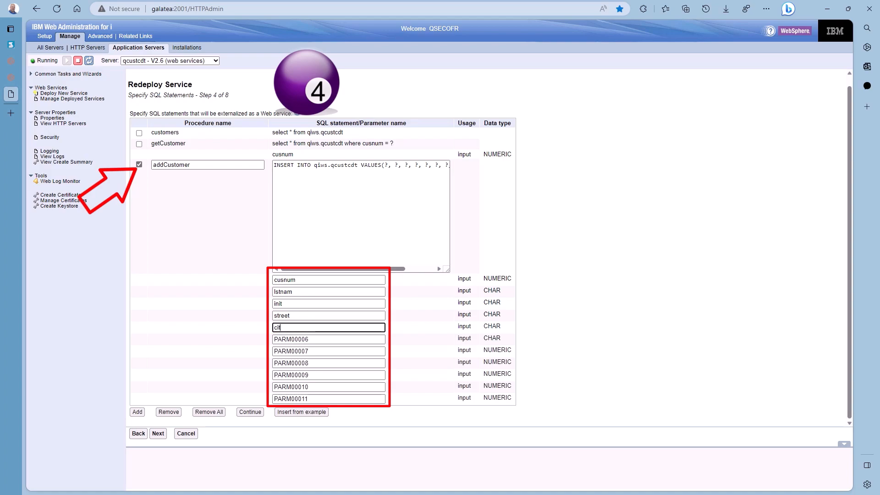
text(state)
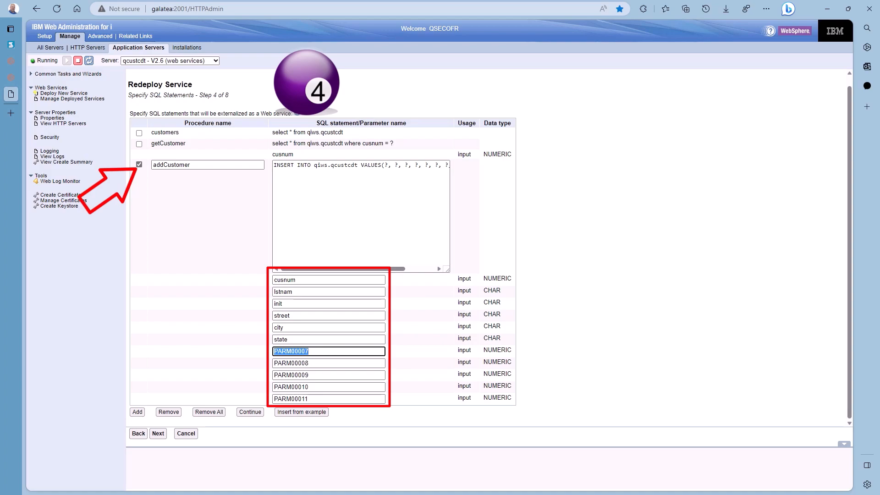
text(zipcod)
click(329, 363)
text(cdtlmt)
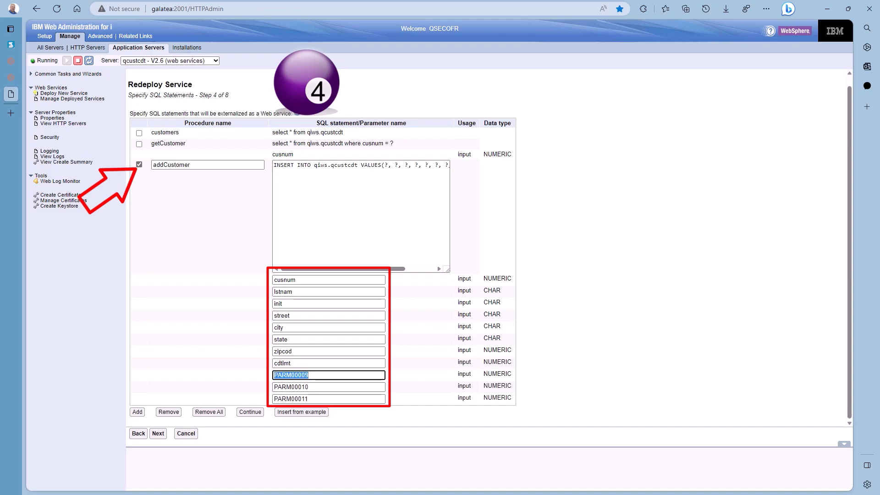
text(chg)
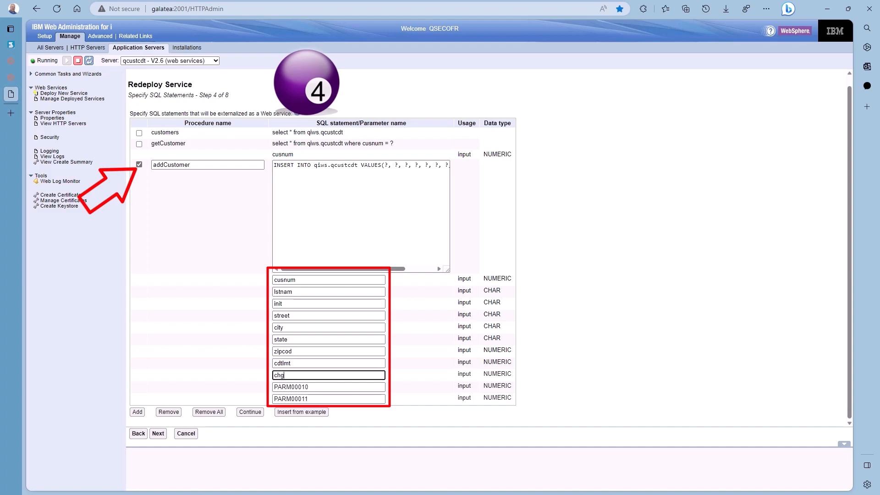
- Rename the last parameters baldue and cdtdue, confirm, and continue to wizard step 5
click(328, 387)
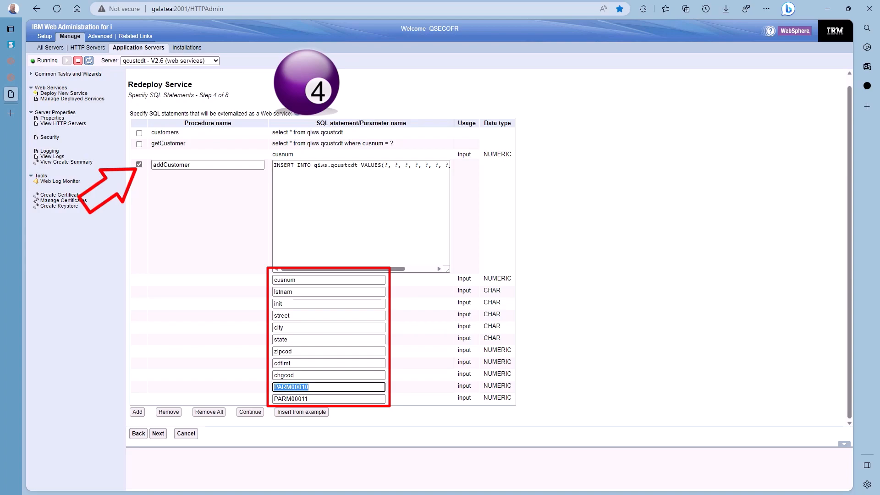
text(baldue)
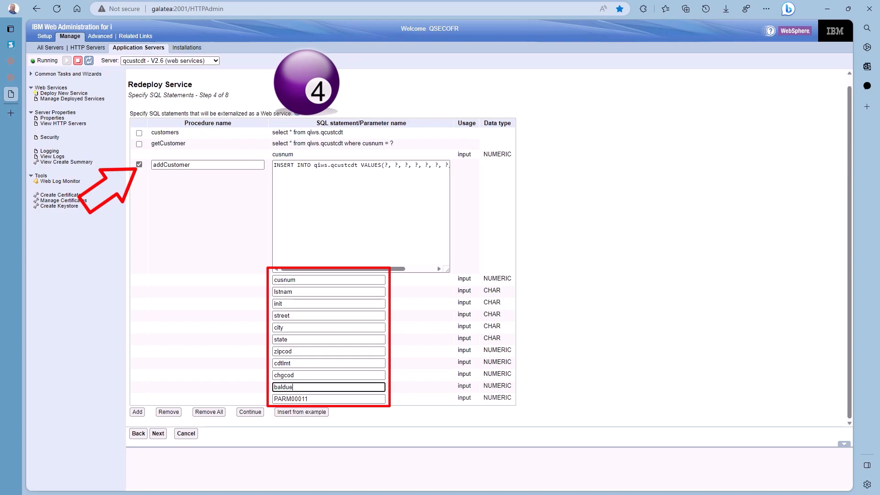
text(cdtdu)
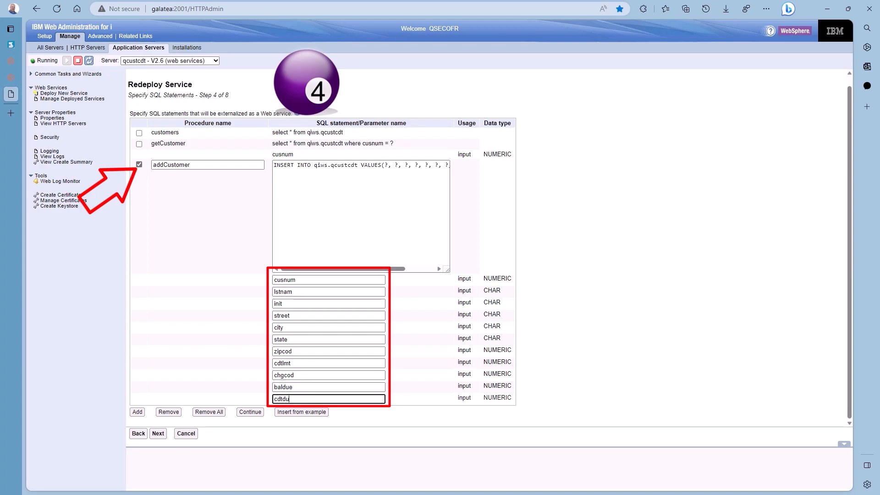
text(e)
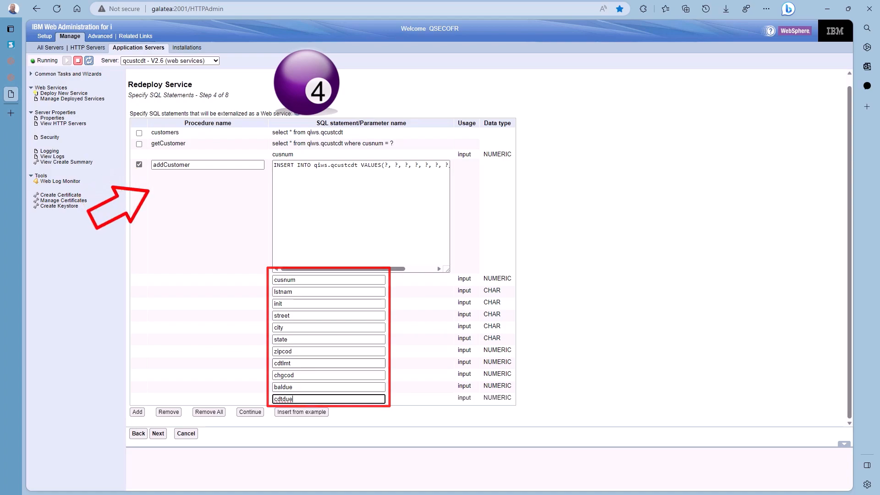
click(249, 411)
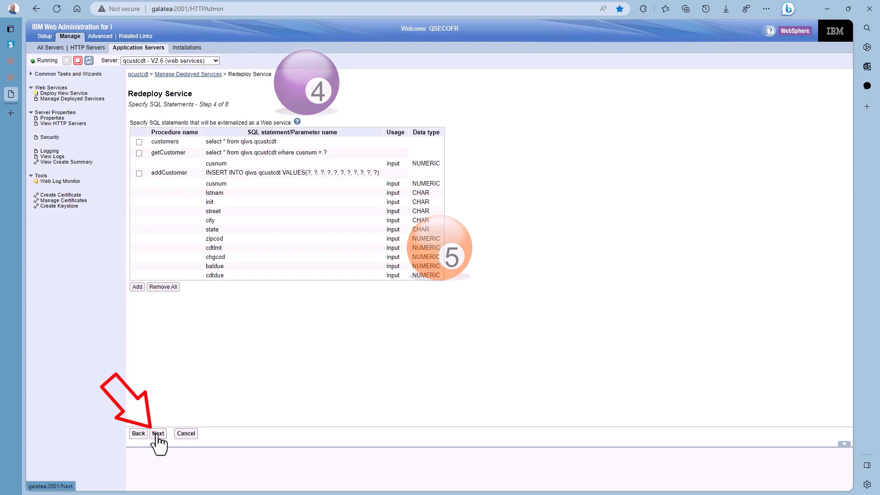
click(157, 433)
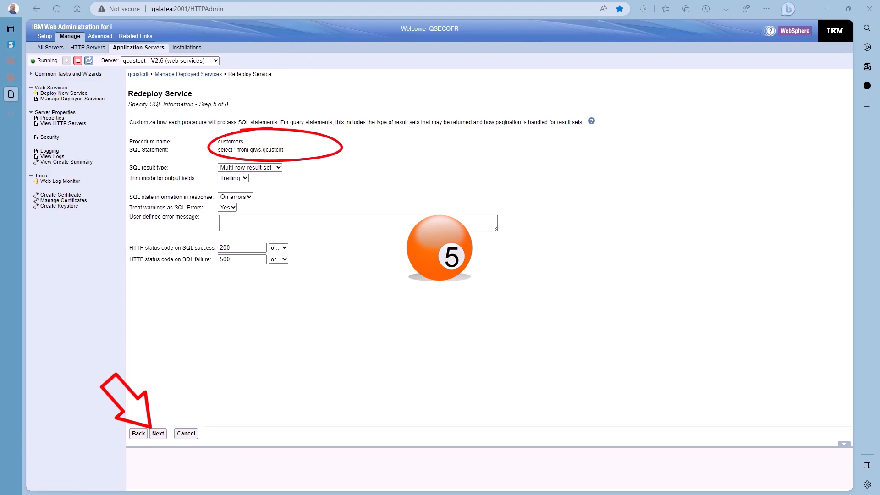
- Accept the customers and addCustomer SQL information and reach addCustomer's resource method settings
click(249, 167)
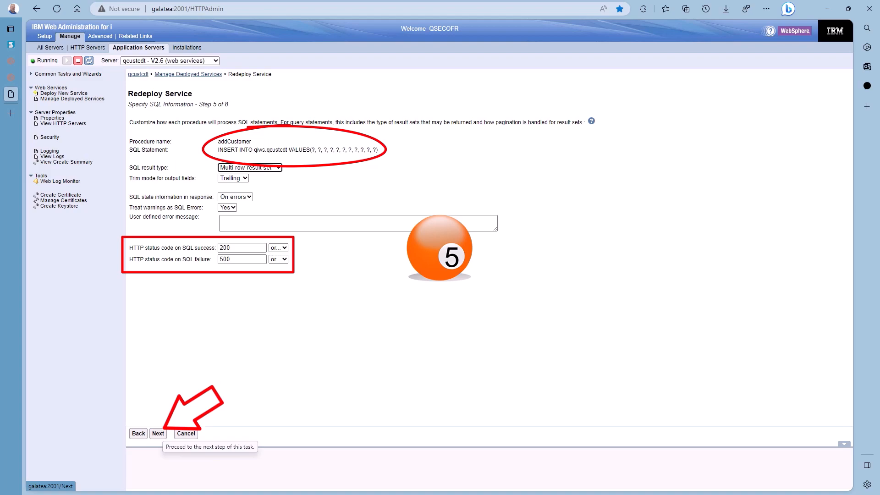
click(159, 434)
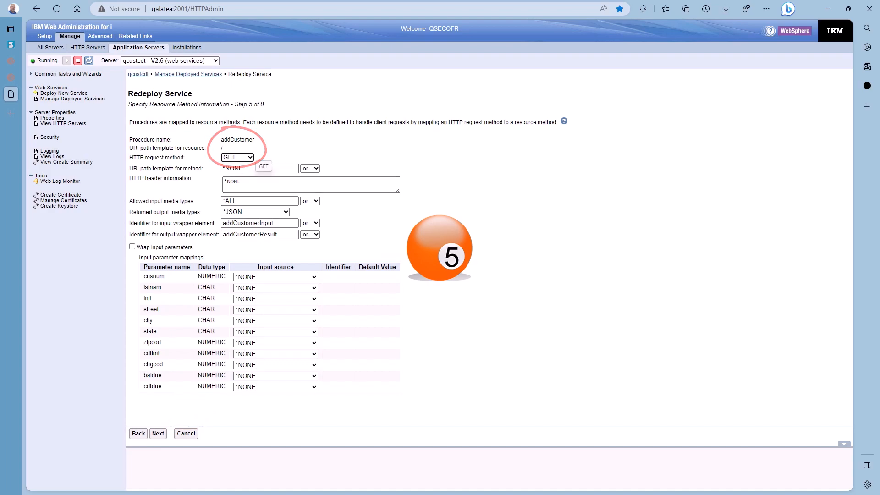
- Set addCustomer to POST, allowed input media type *JSON, and Wrap input parameters ticked
click(237, 156)
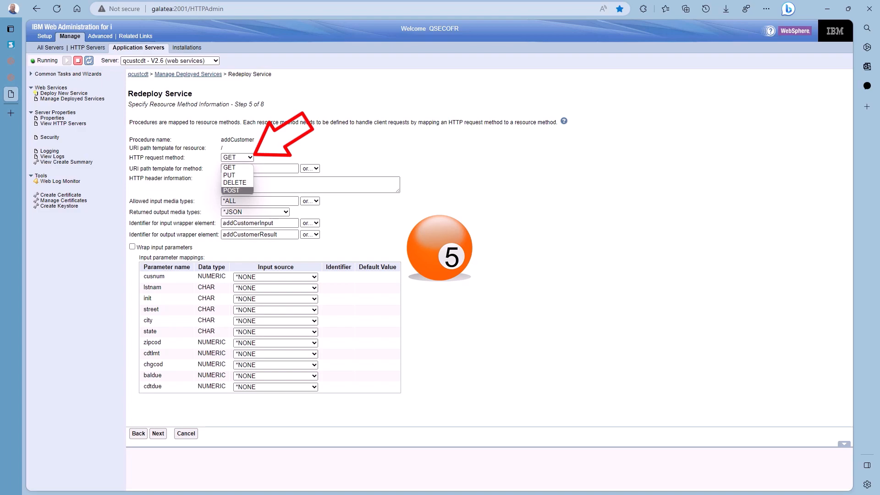
click(231, 190)
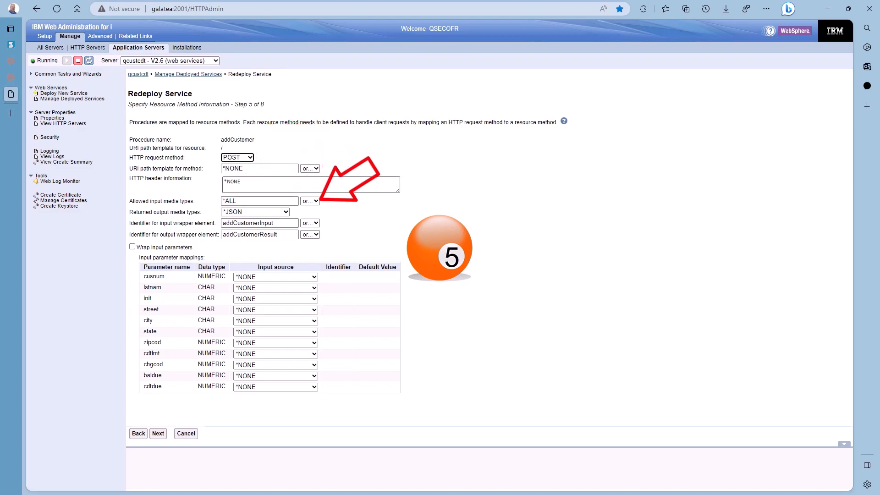
click(304, 185)
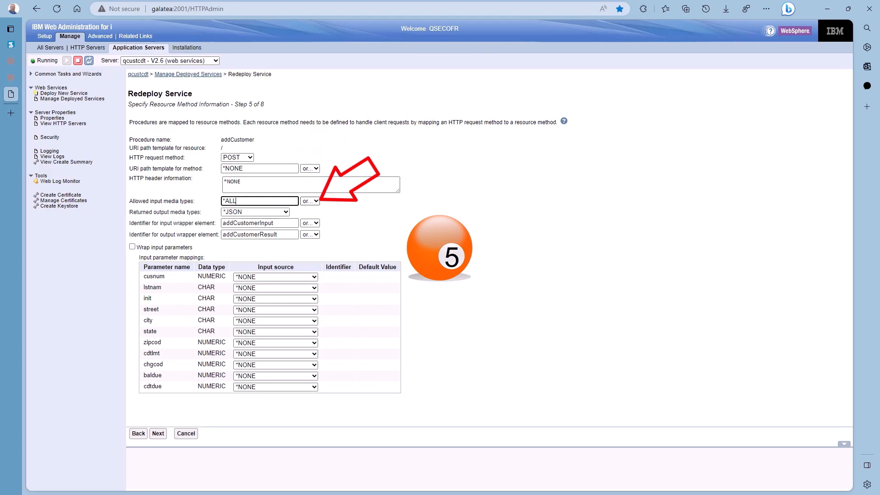
click(309, 201)
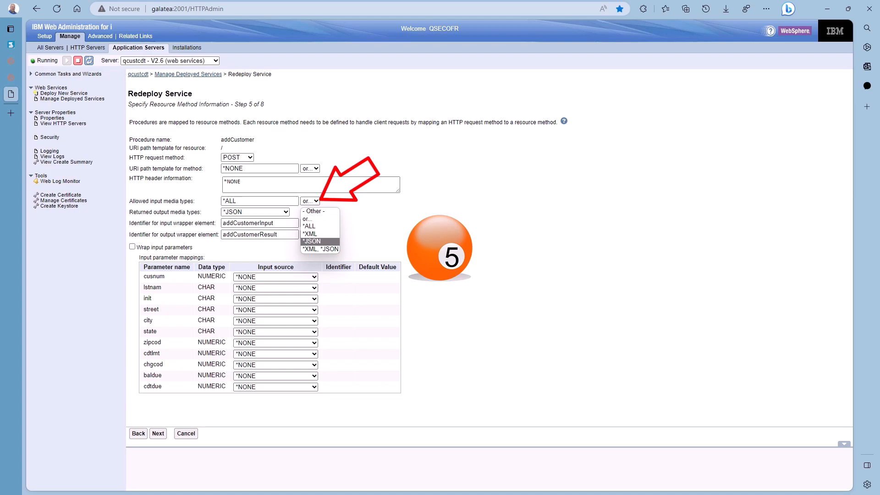
click(311, 241)
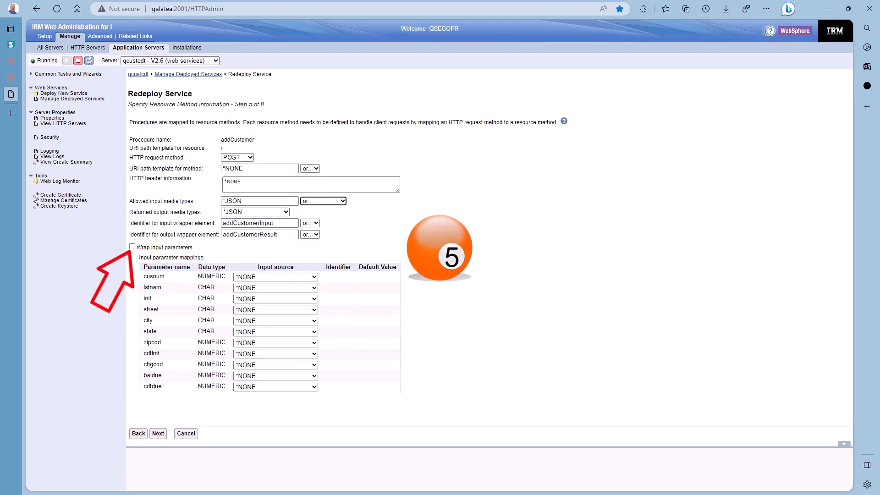
click(132, 246)
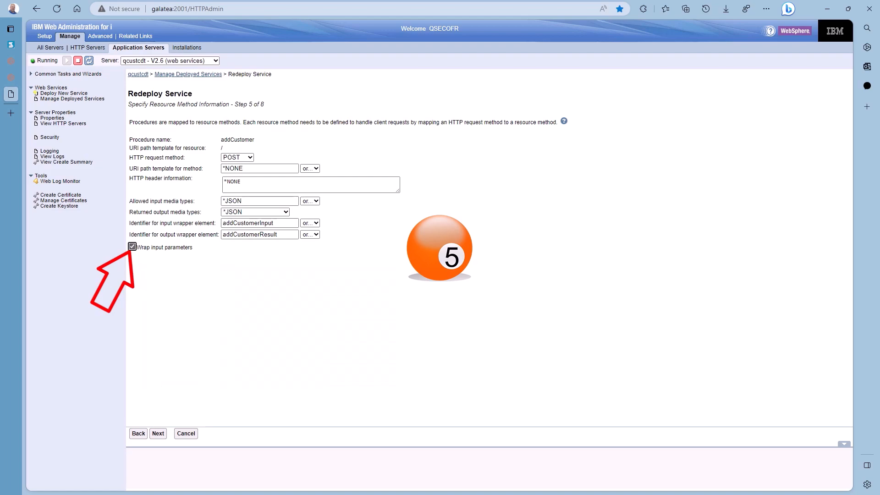
mouse_move(158, 434)
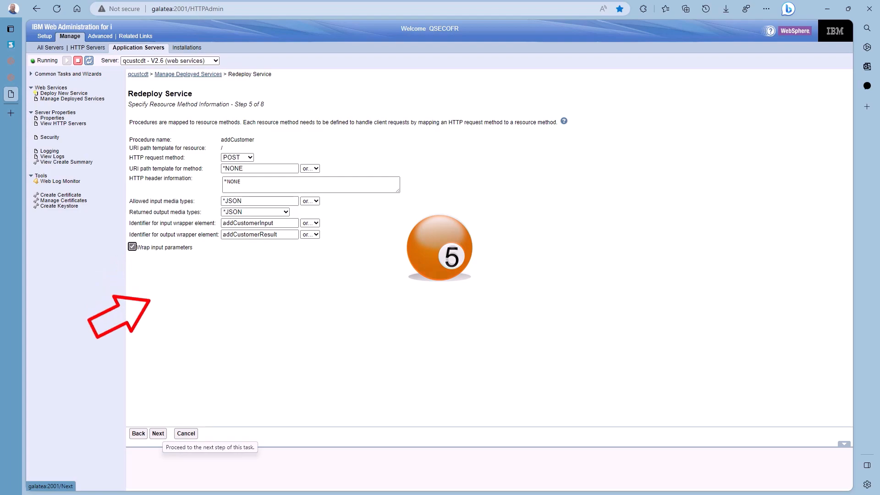
- Keep the server's user ID, finish the redeploy wizard and view Manage Deployed Services
click(157, 434)
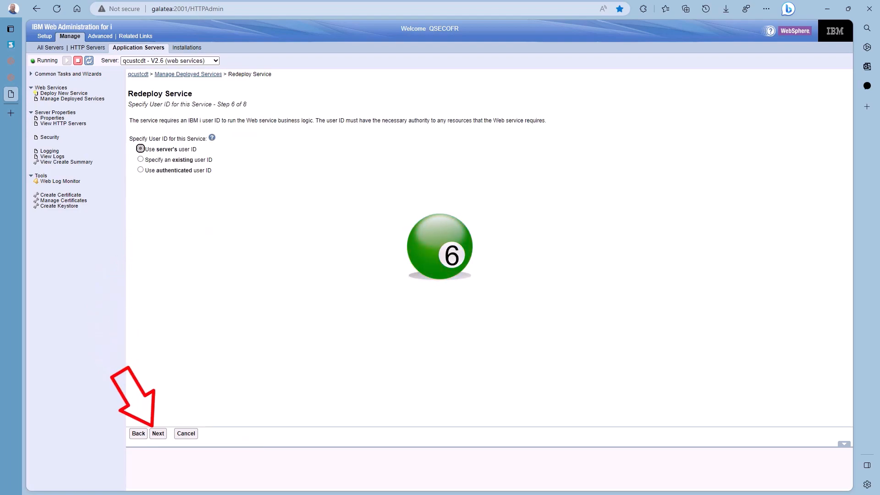
mouse_move(158, 434)
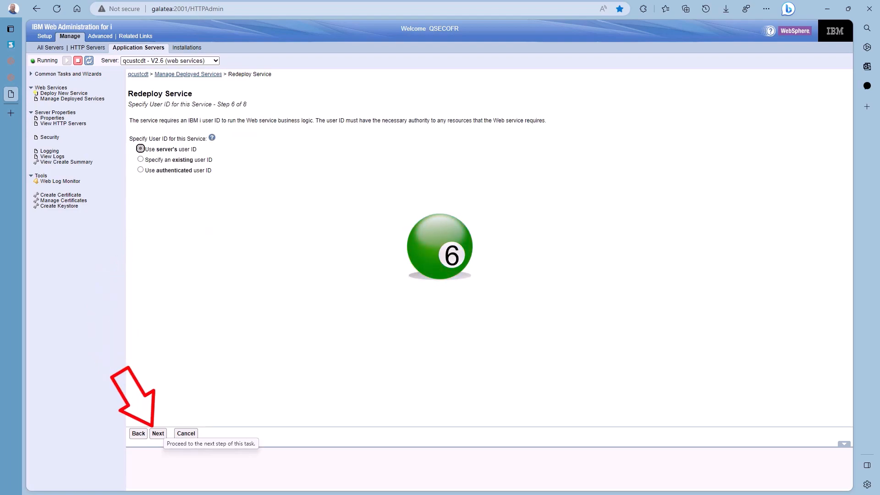
click(158, 433)
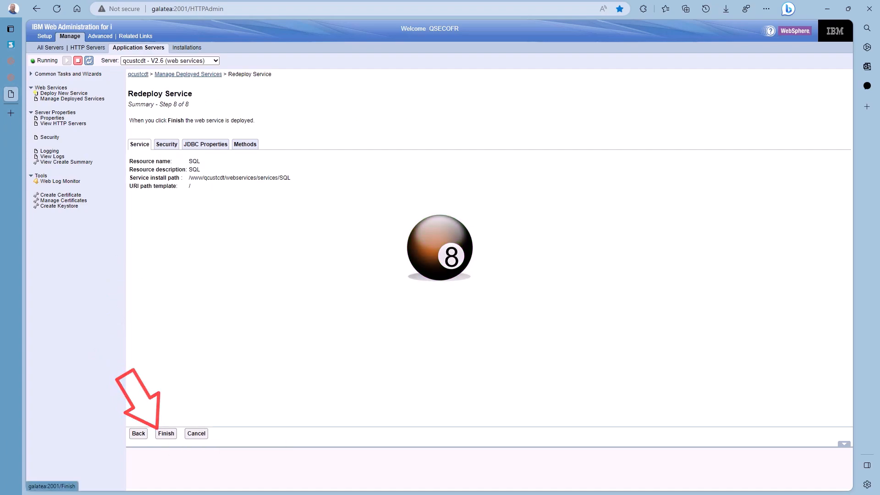
click(166, 434)
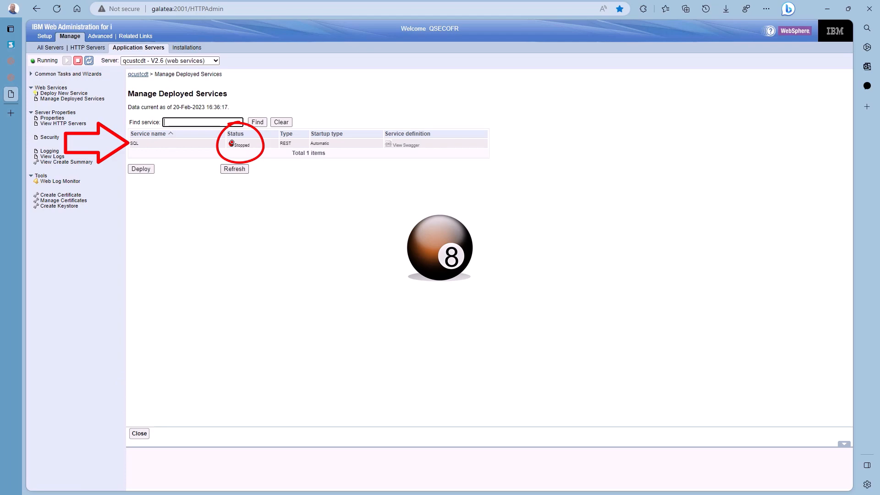
click(234, 169)
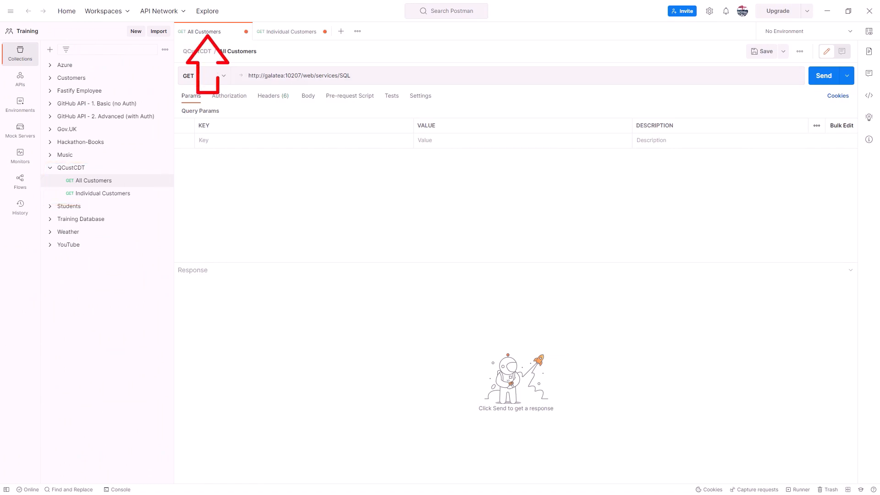
- Resend the All Customers and Individual Customers GET requests, both returning 200 OK JSON
click(823, 75)
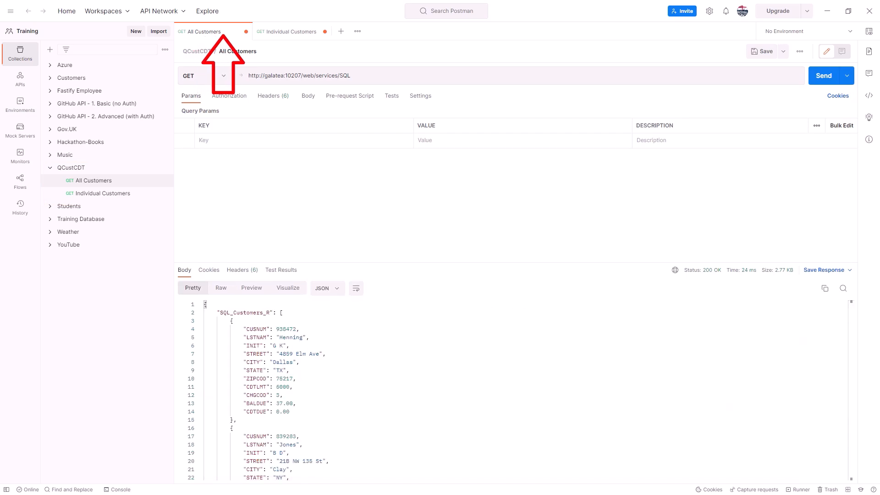
click(287, 31)
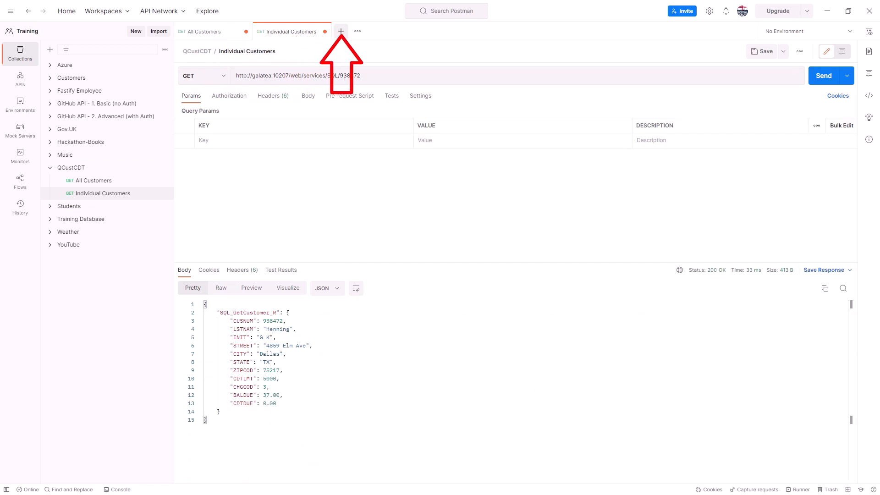
click(341, 31)
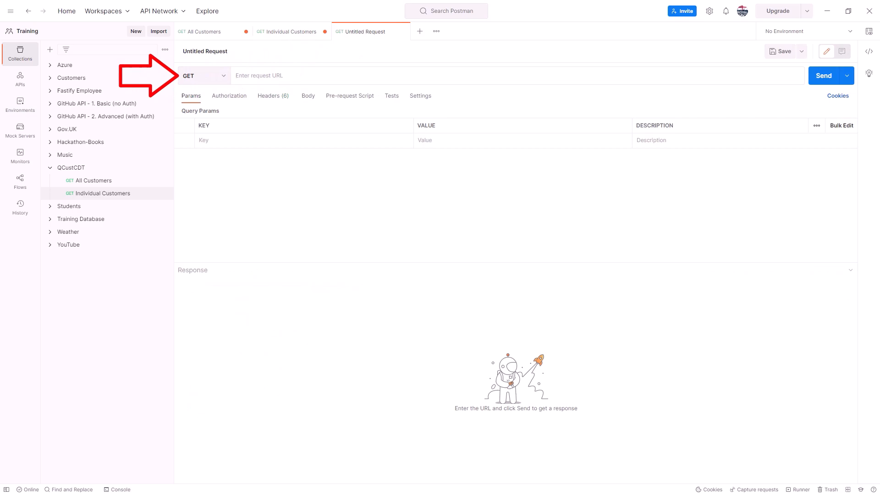
click(202, 75)
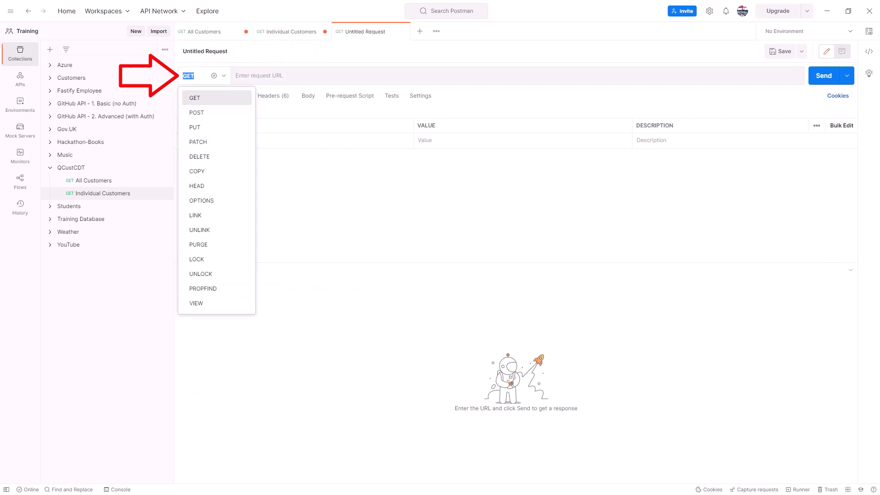
click(196, 113)
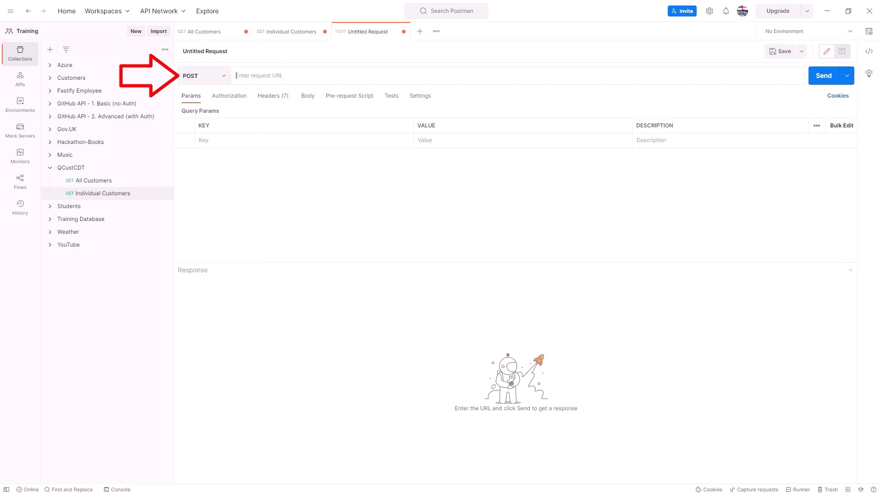
text(http://galatea:10207/web/services/SQL)
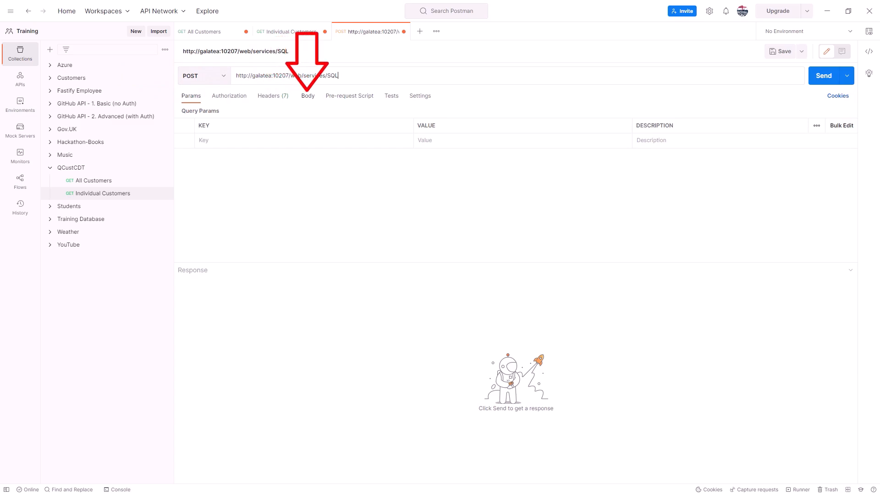
- Give it a raw JSON body with customer 123 (Bull, London) and send it for 200 OK
click(308, 95)
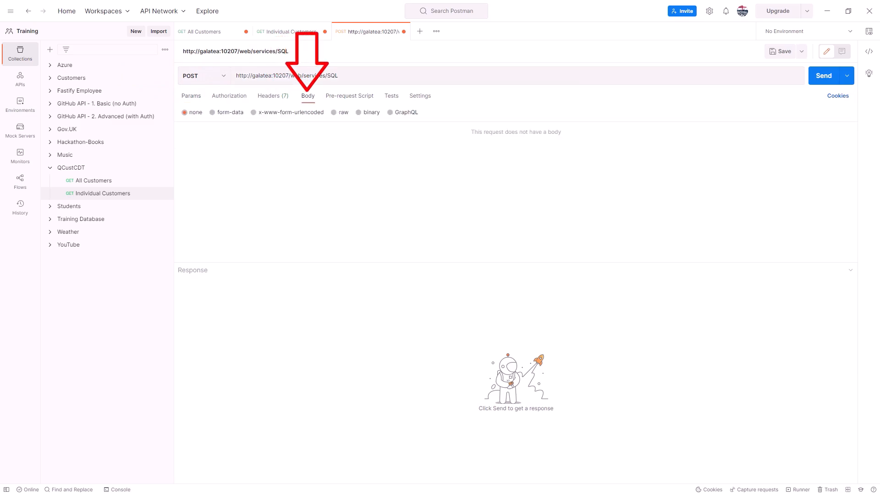
click(334, 112)
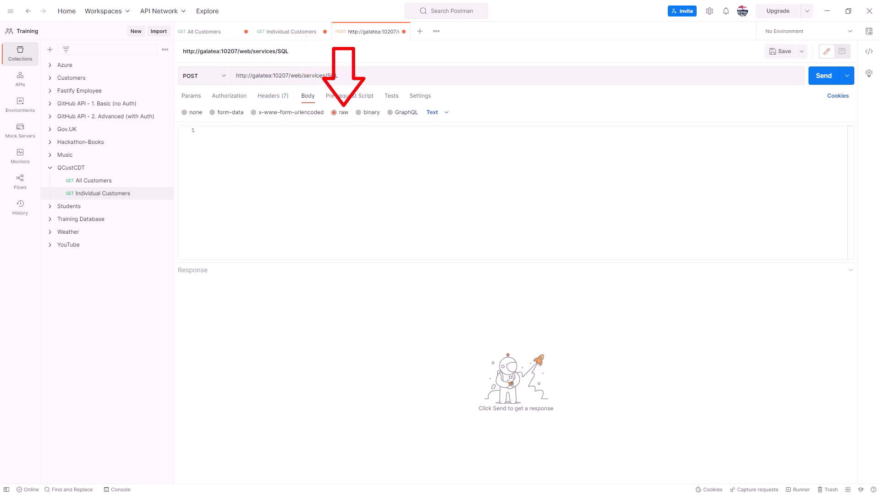
click(437, 111)
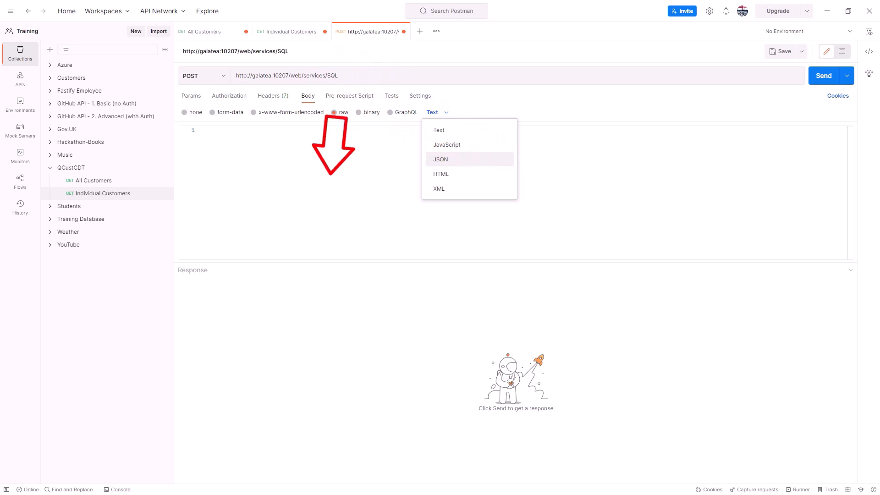
click(441, 159)
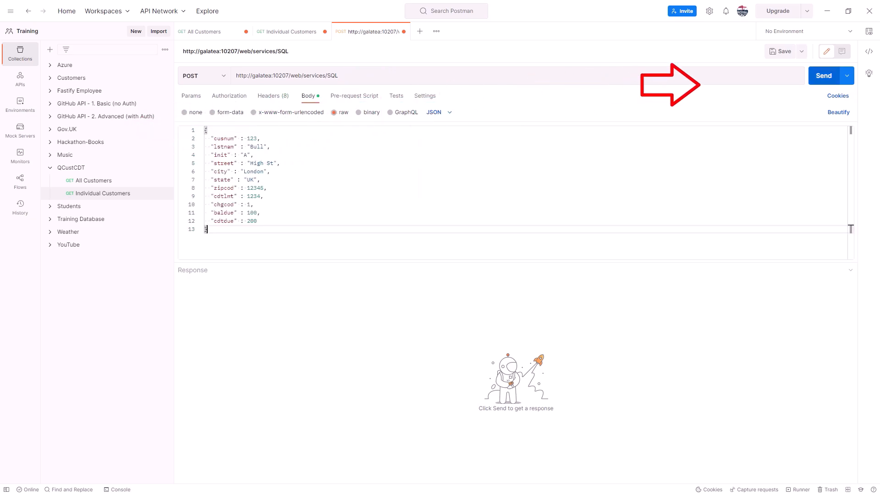
click(823, 75)
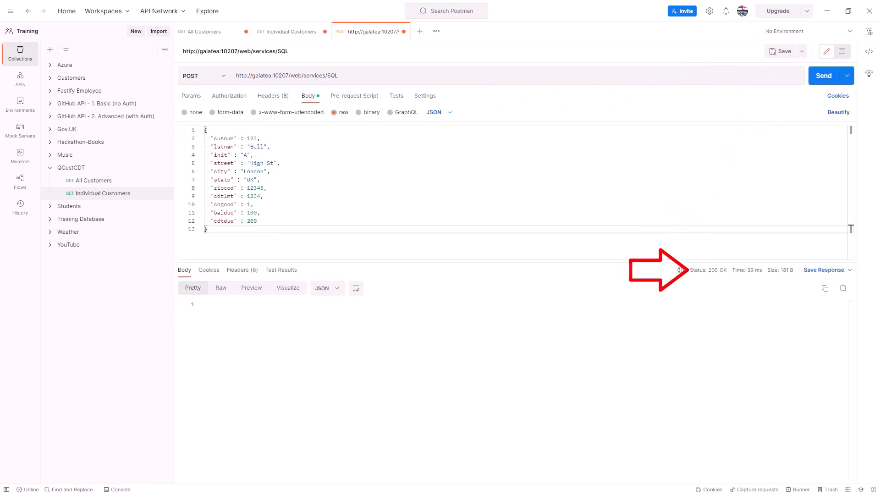
mouse_move(705, 269)
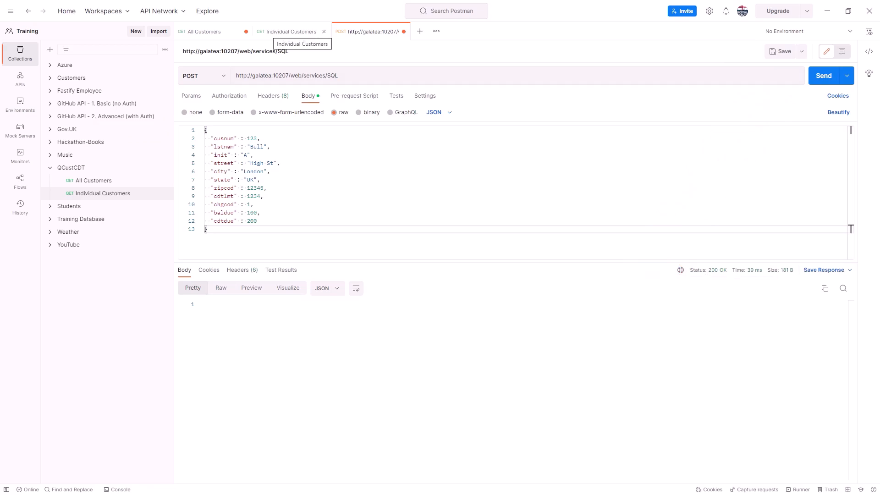
- Change the Individual Customers URL to end in /SQL/123 and fetch customer 123
click(286, 31)
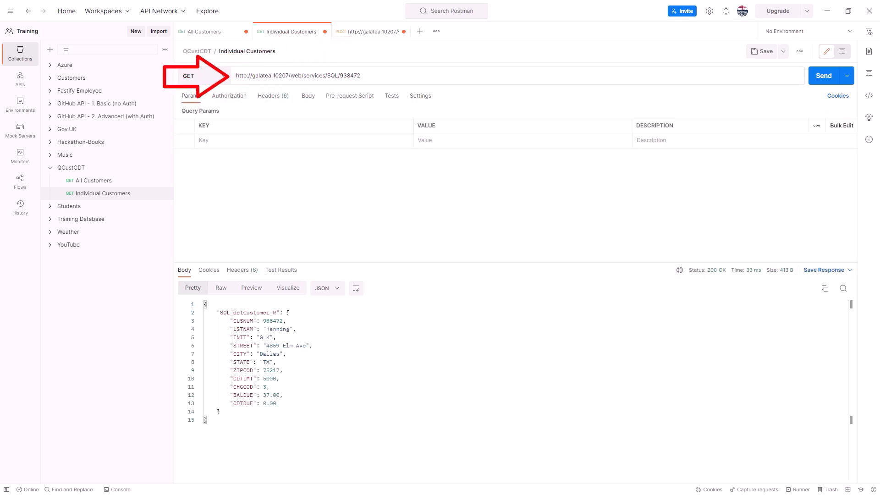
key(Backspace)
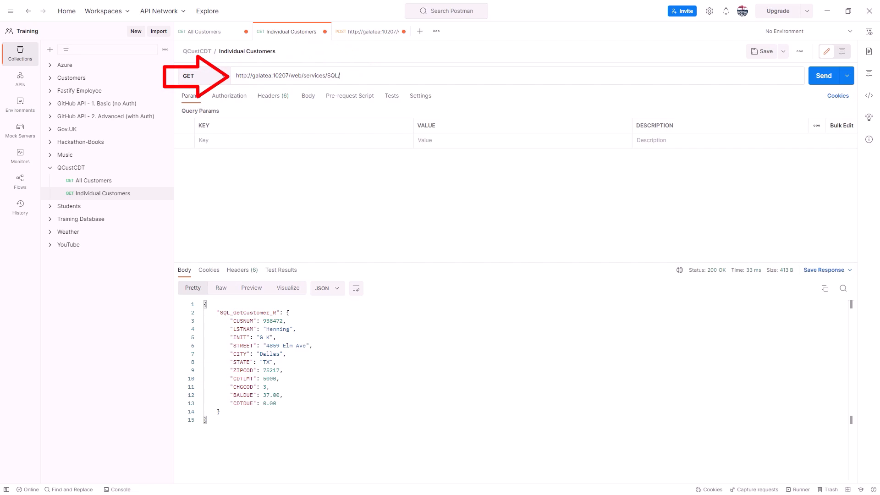
text(123)
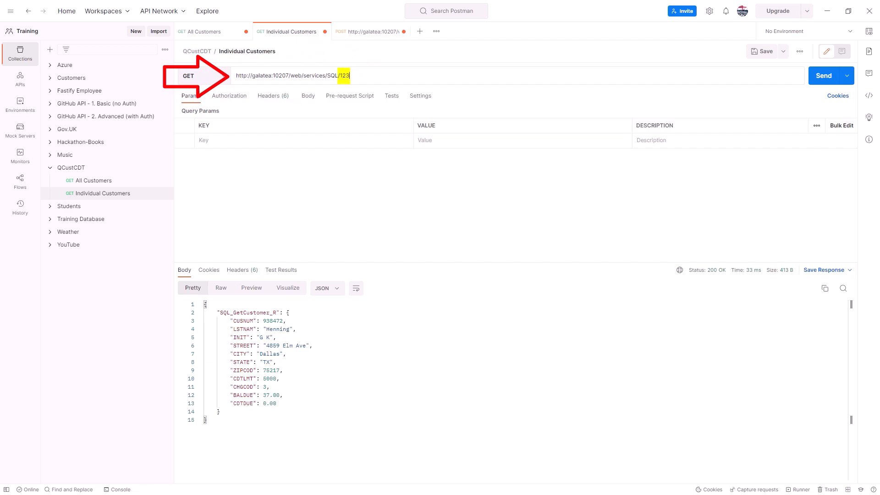
click(823, 75)
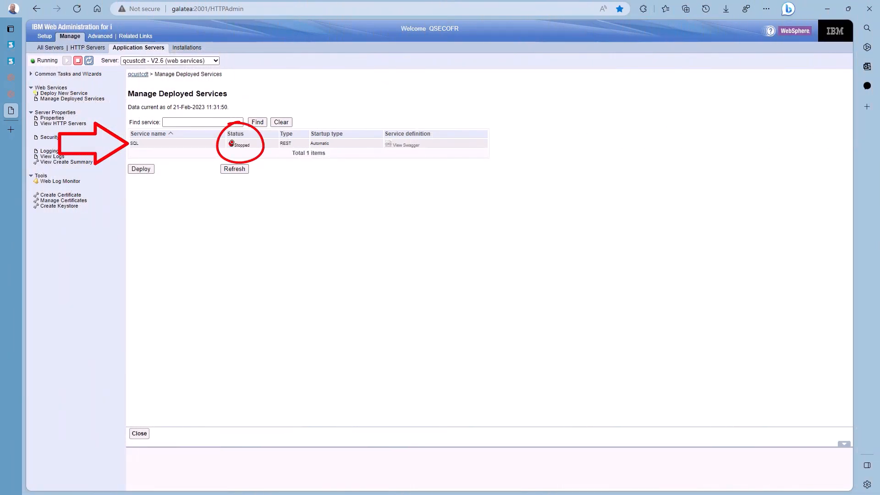
- Redeploy the stopped SQL service, keeping the name, security and database property steps
click(133, 143)
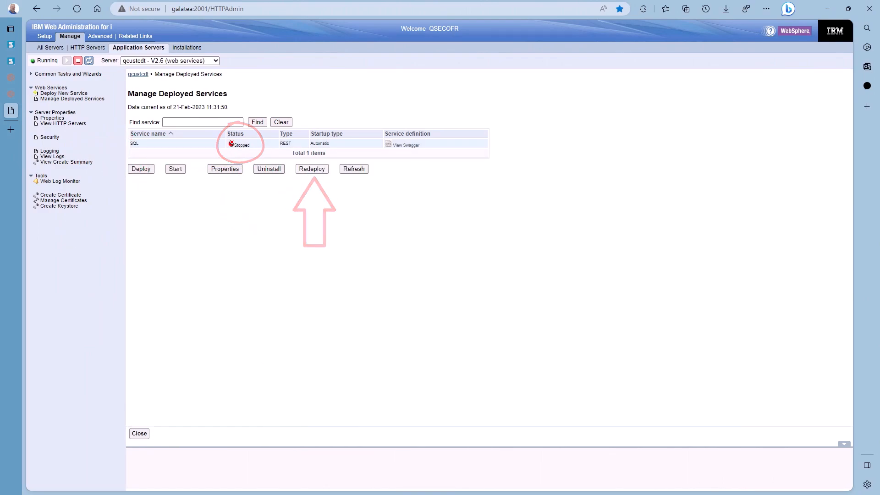
click(311, 169)
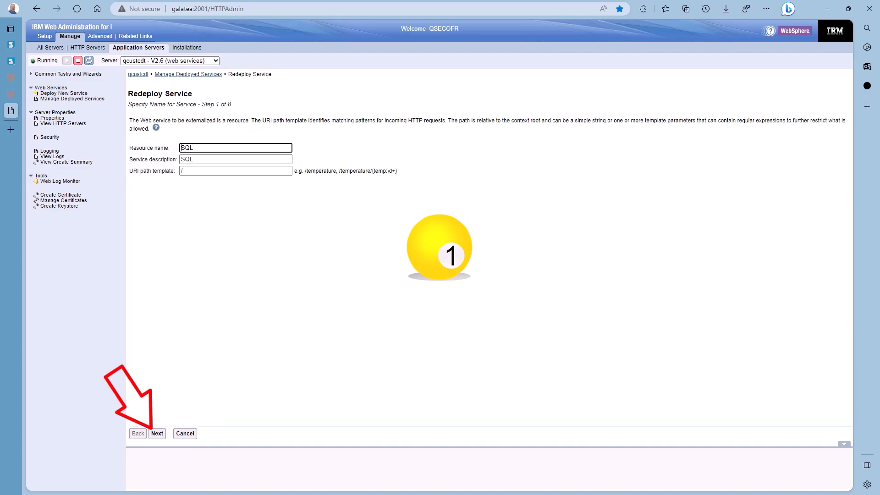
click(156, 433)
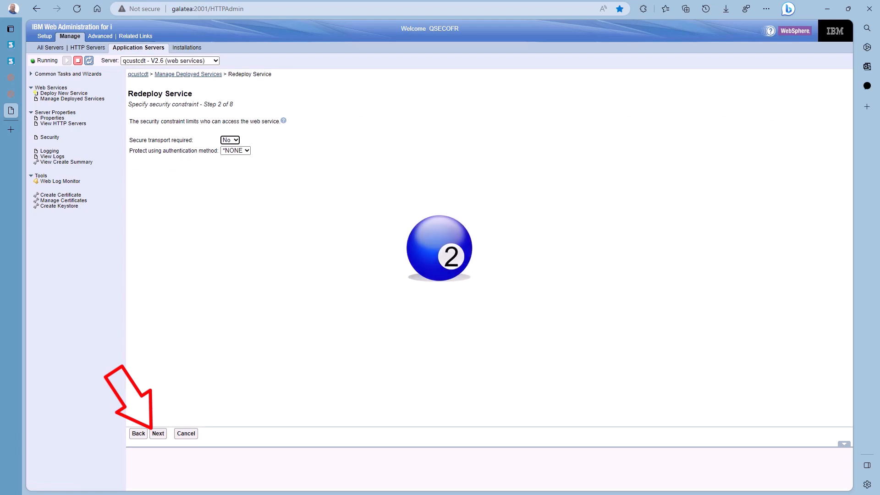
click(158, 434)
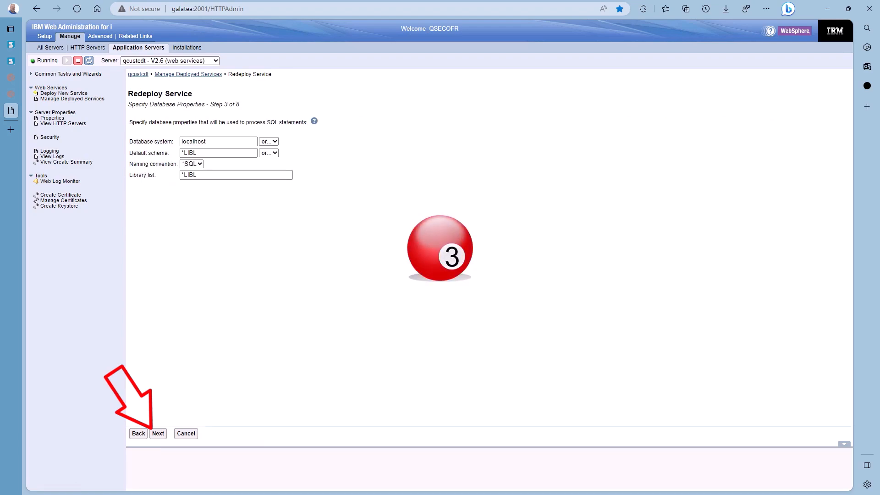
click(158, 432)
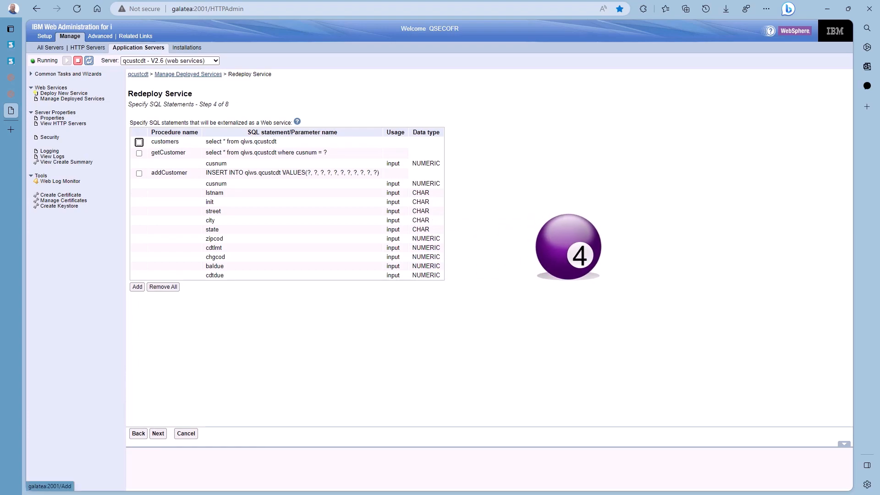
- Add an updateCustomer statement 'update qiws.qcustcdt set lstnam = ? Where cusnum = ?' with parameters lstnam and cusnum
click(136, 286)
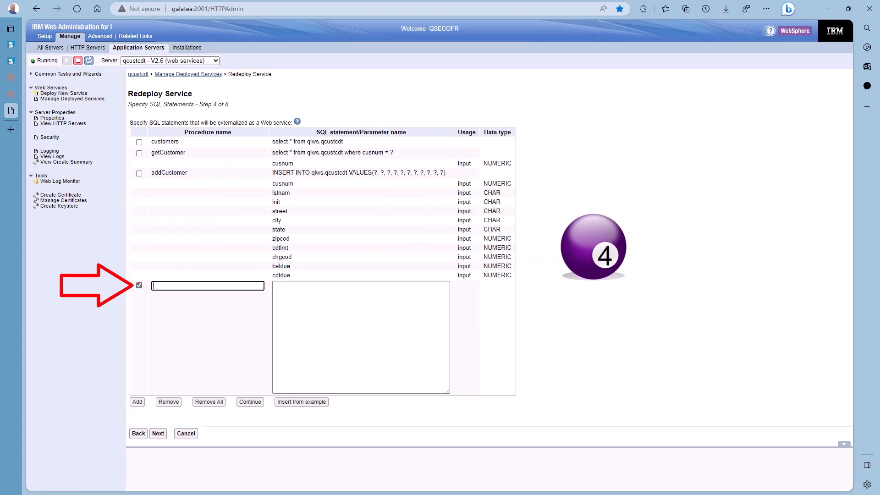
text(updateCustomer)
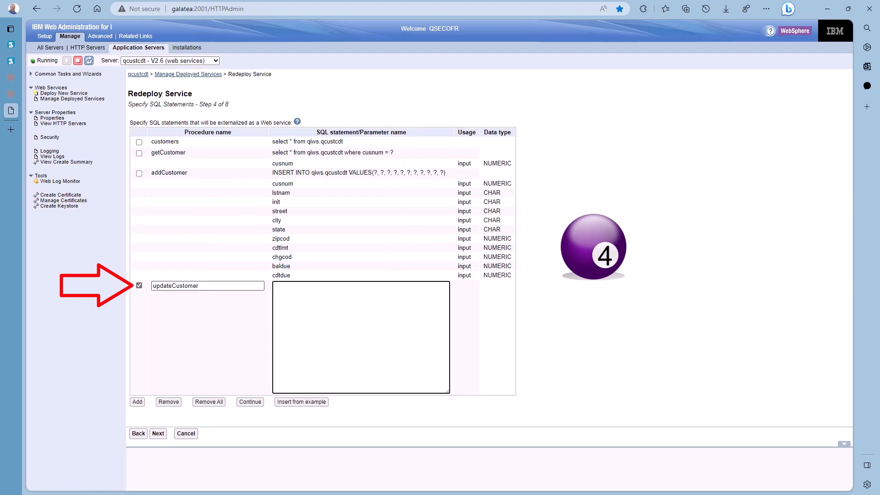
text(update qiws.qcustcdt set lstnam = ? Where cusnum = ?)
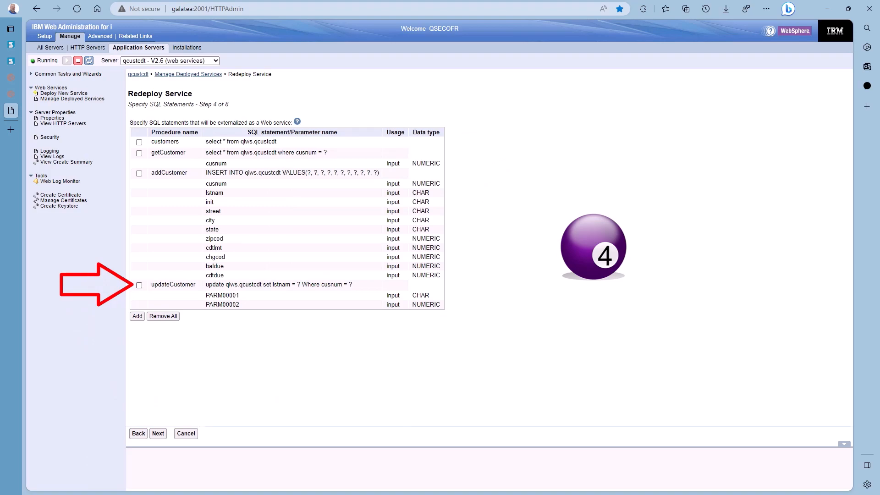
click(140, 285)
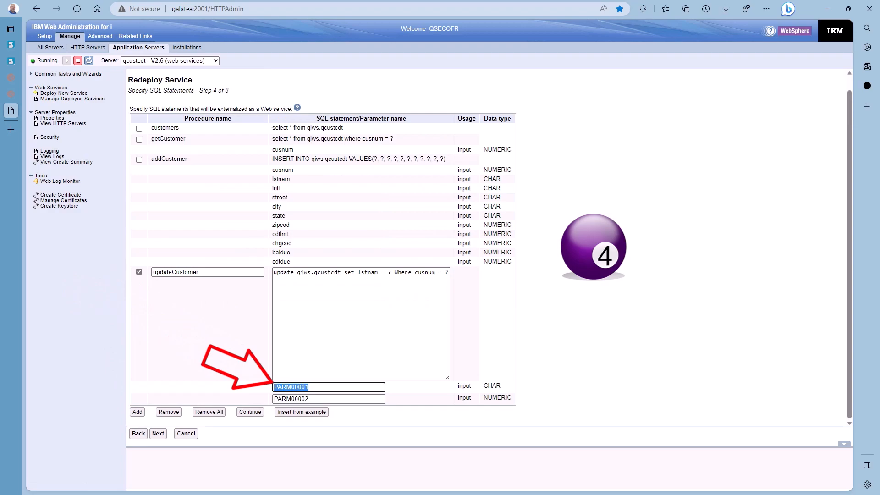
text(lstnam)
click(329, 398)
text(cusnum)
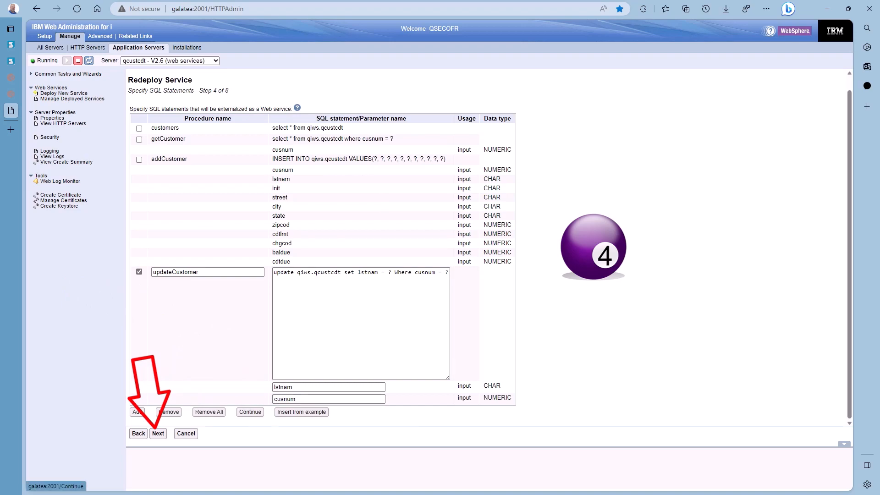
- Confirm the statement and result settings and make updateCustomer use the PUT method
click(159, 434)
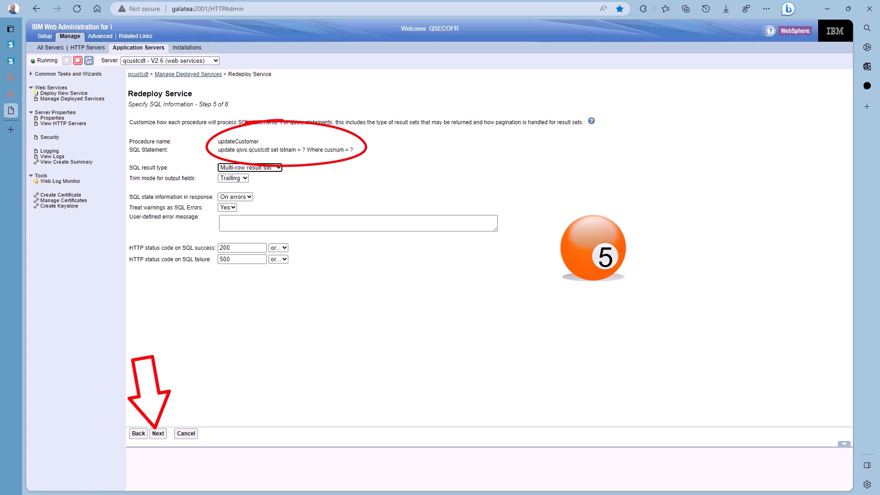
click(158, 434)
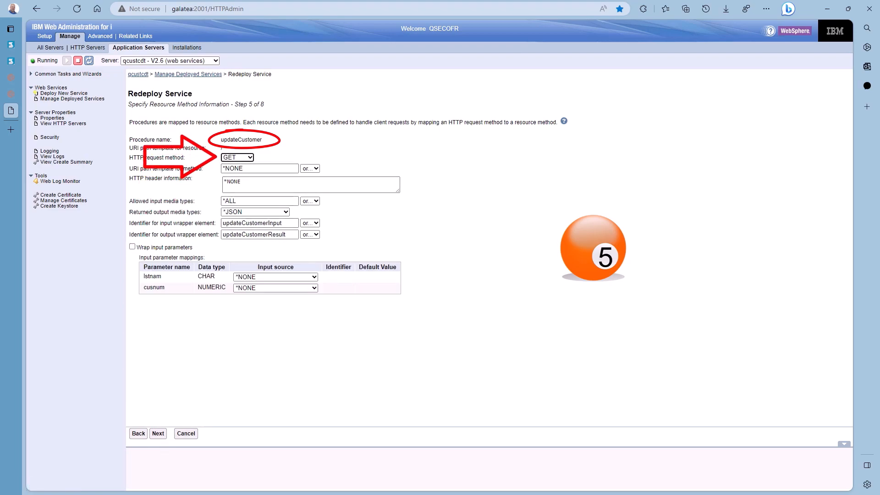
click(237, 156)
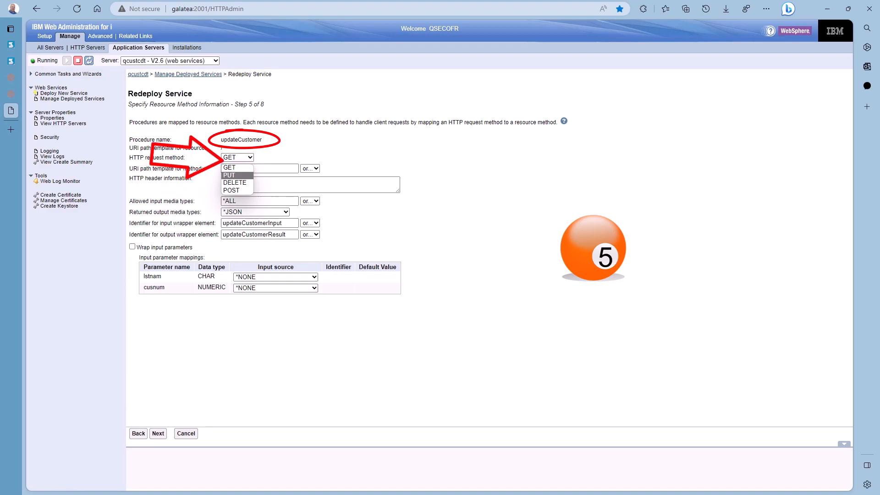
click(231, 176)
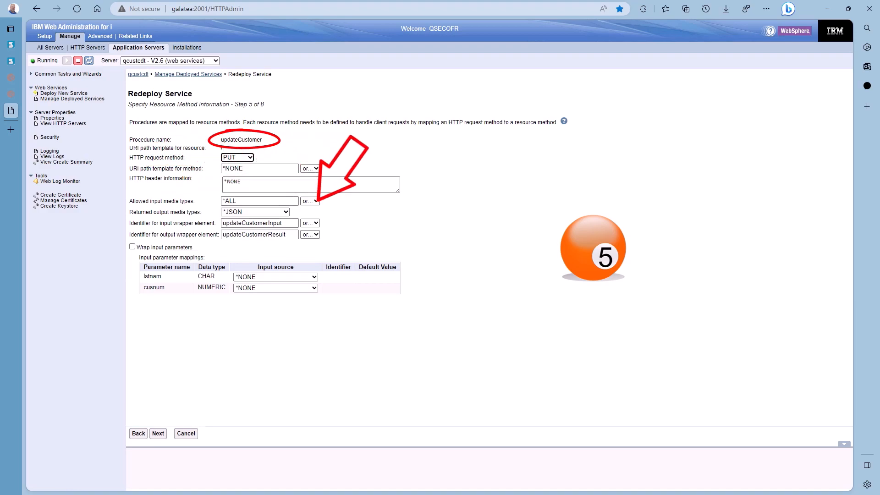
- Allow only *JSON input with wrapped input parameters and continue to the user ID step
click(310, 201)
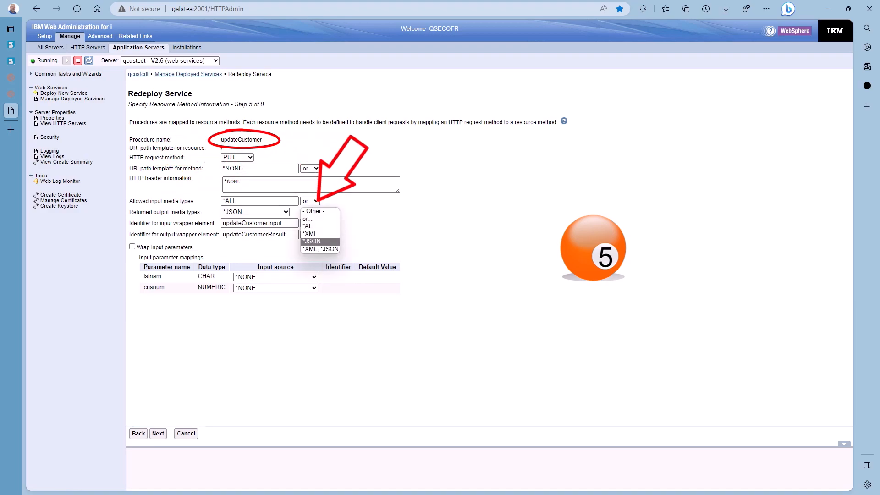
click(313, 241)
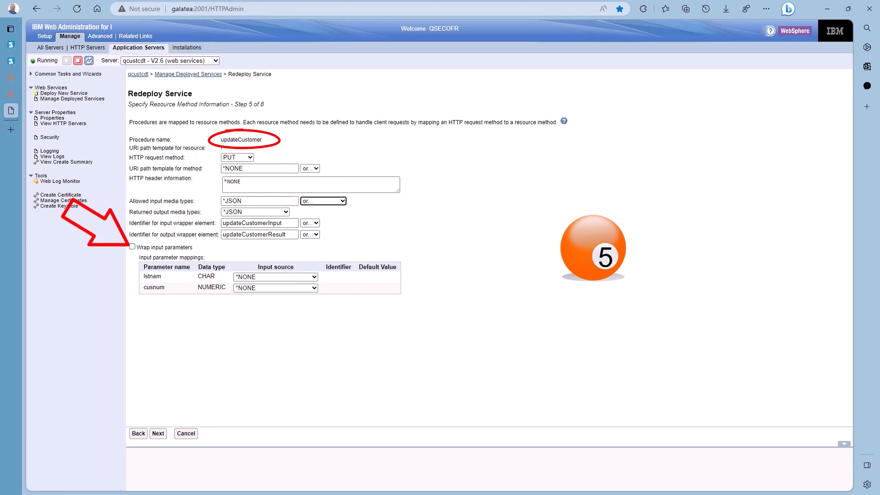
click(132, 247)
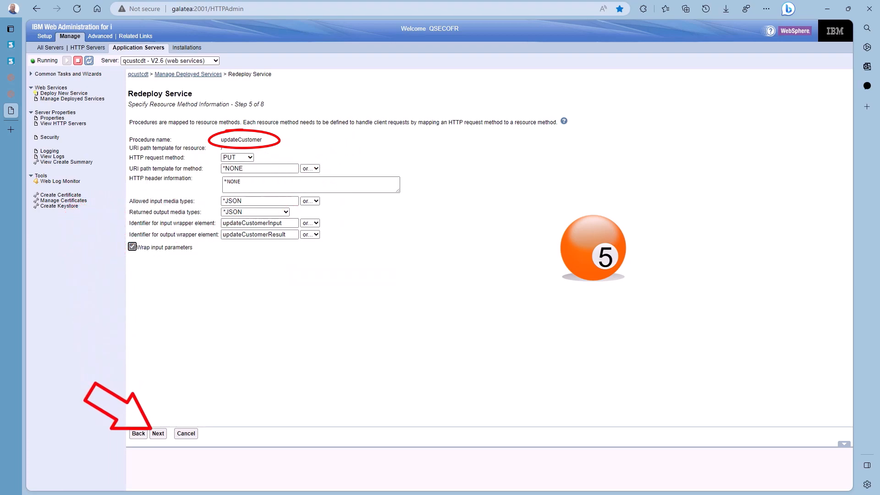
click(158, 433)
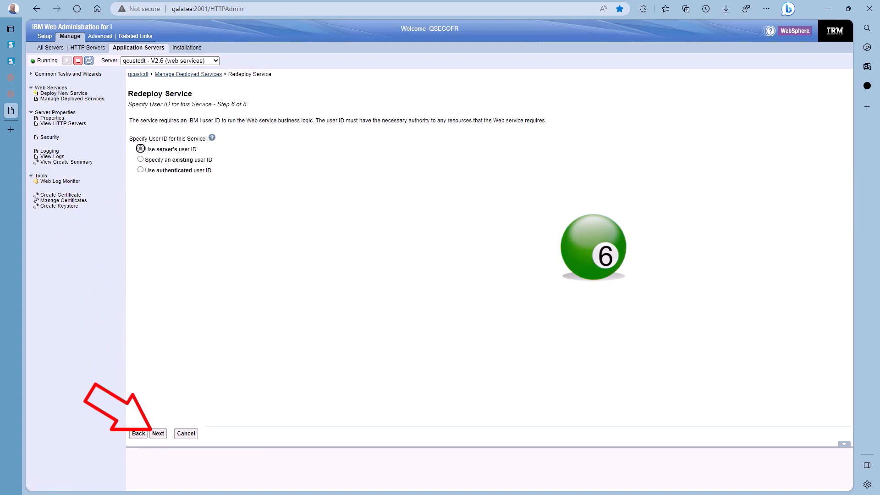
- Keep the user ID, finish the redeploy and refresh Manage Deployed Services showing the SQL service
click(157, 434)
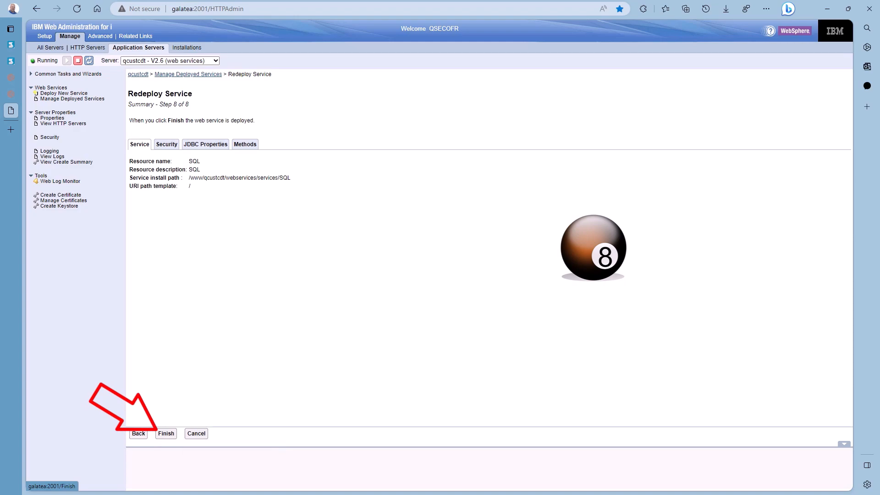
click(166, 433)
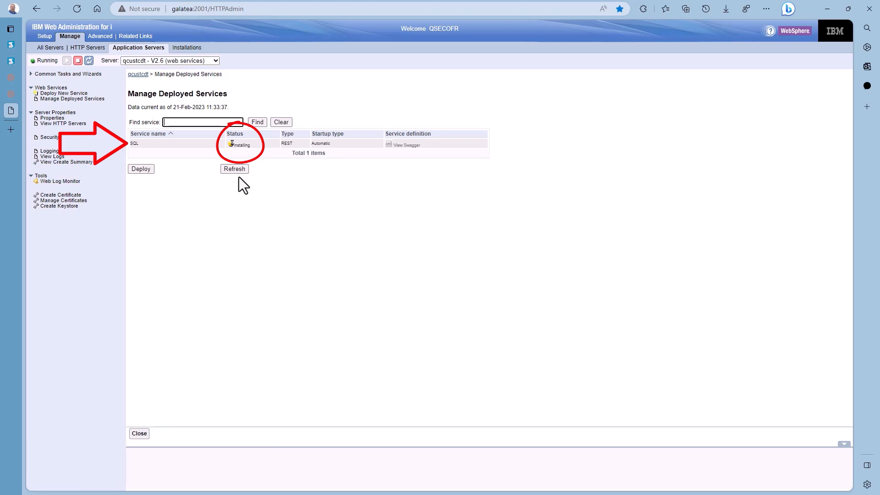
click(234, 168)
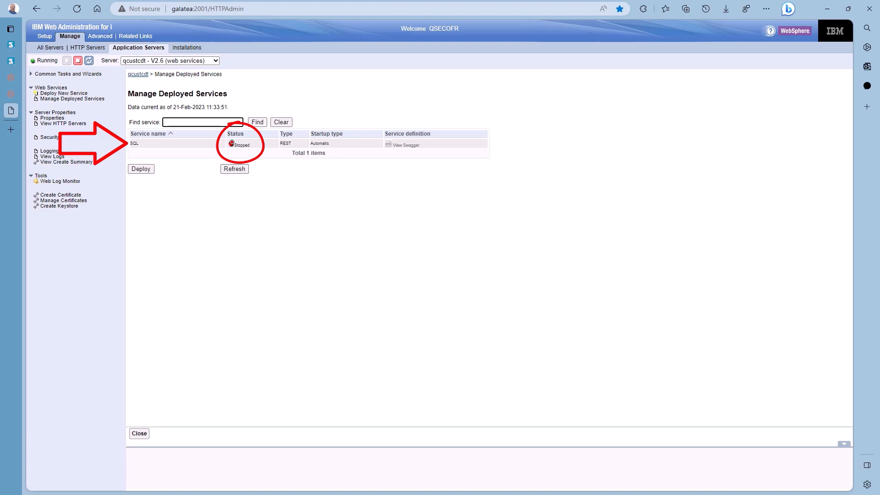
click(134, 143)
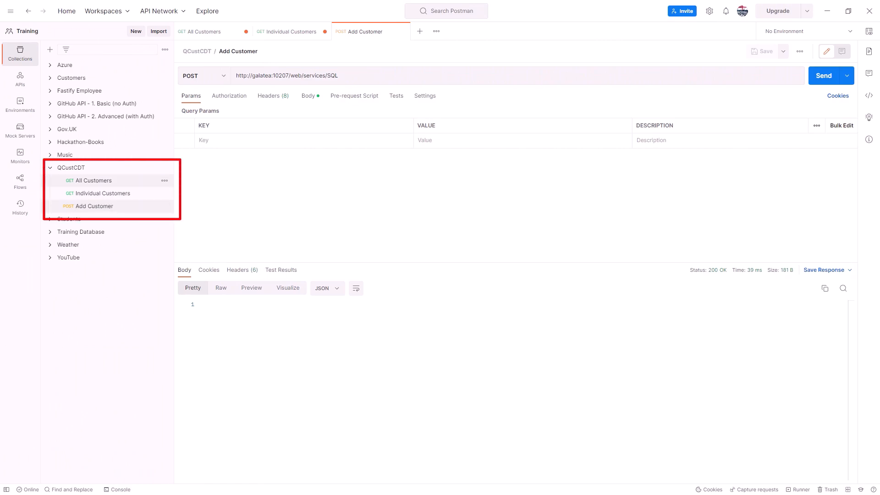
mouse_move(102, 193)
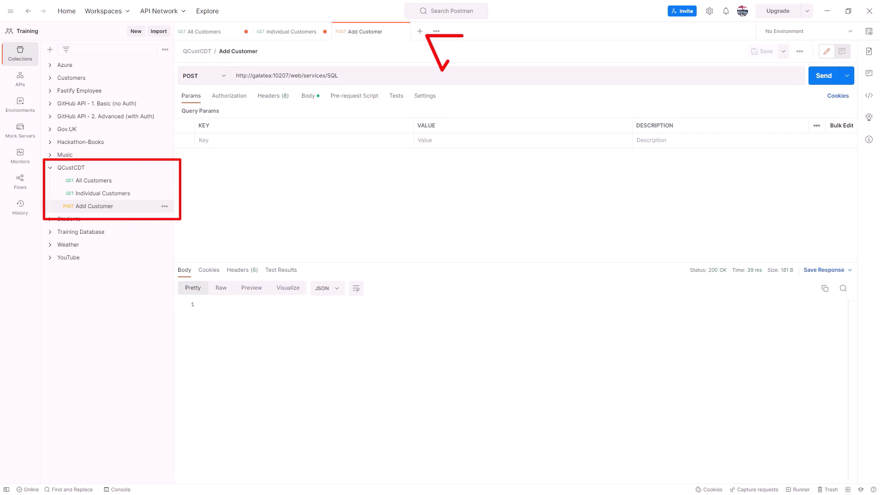
mouse_move(94, 206)
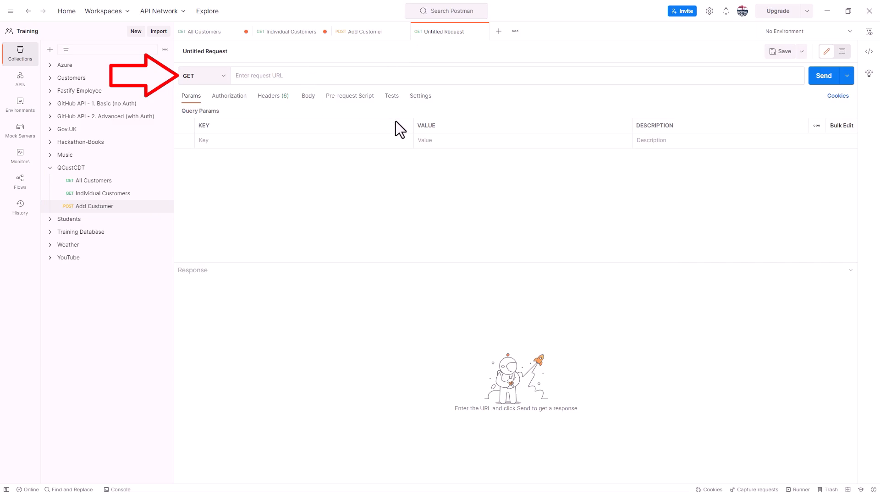
- Build a new request to the SQL service URL with a raw JSON body setting customer 123's lstnam to Youens
text(http://galatea:10207/web/services/SQL)
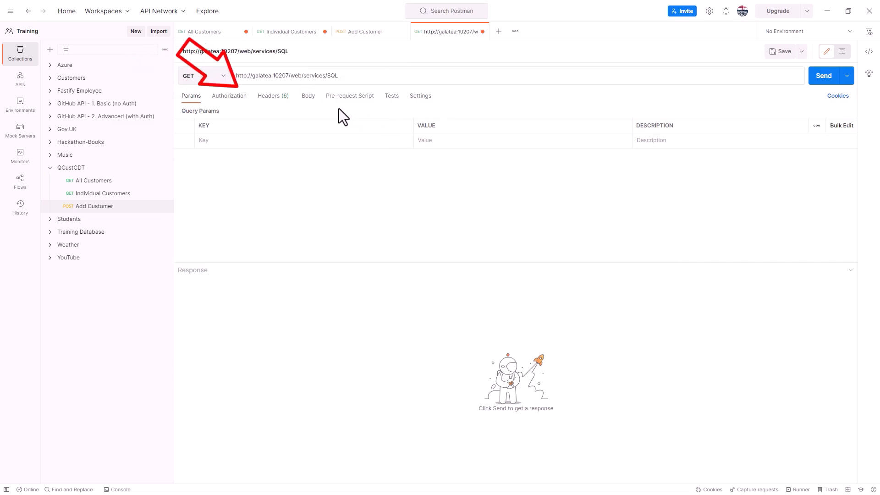
click(308, 95)
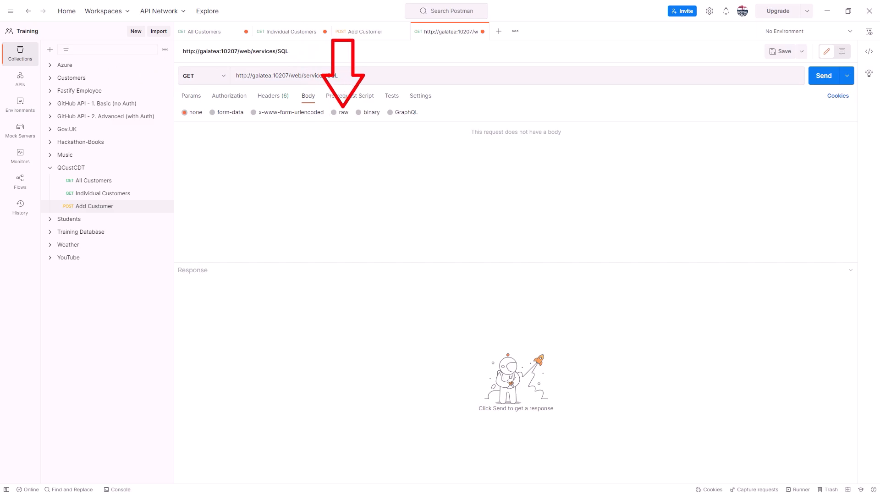
click(335, 112)
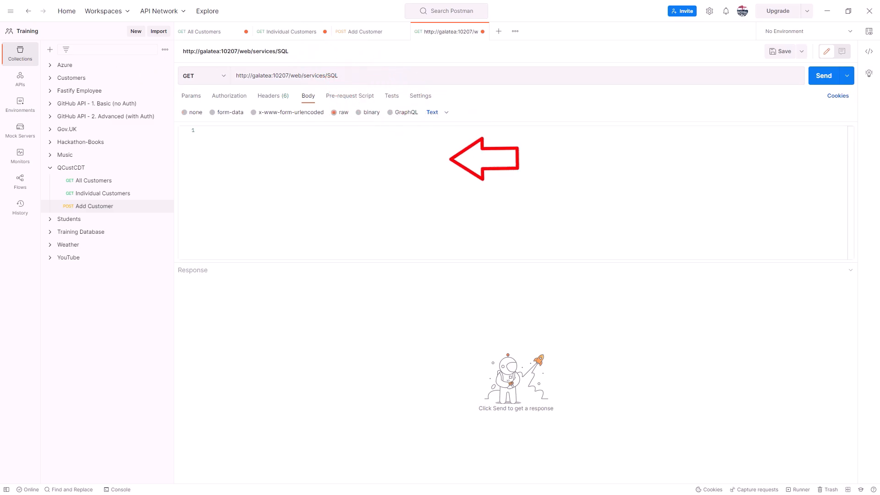
click(433, 111)
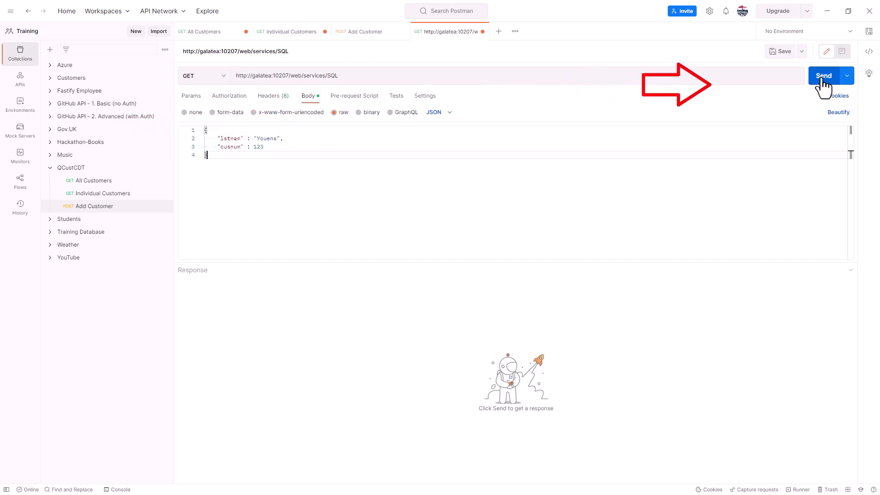
click(823, 75)
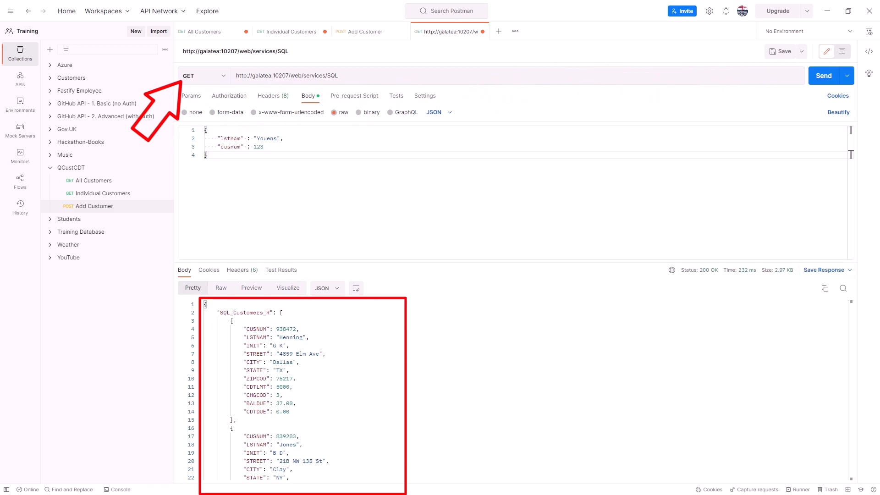
- Switch the method to PUT and send it, getting 200 OK
click(201, 75)
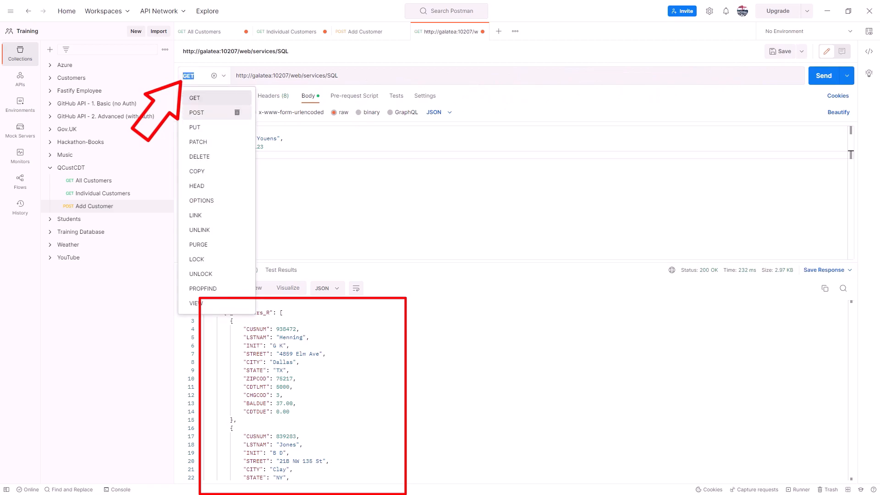
click(194, 126)
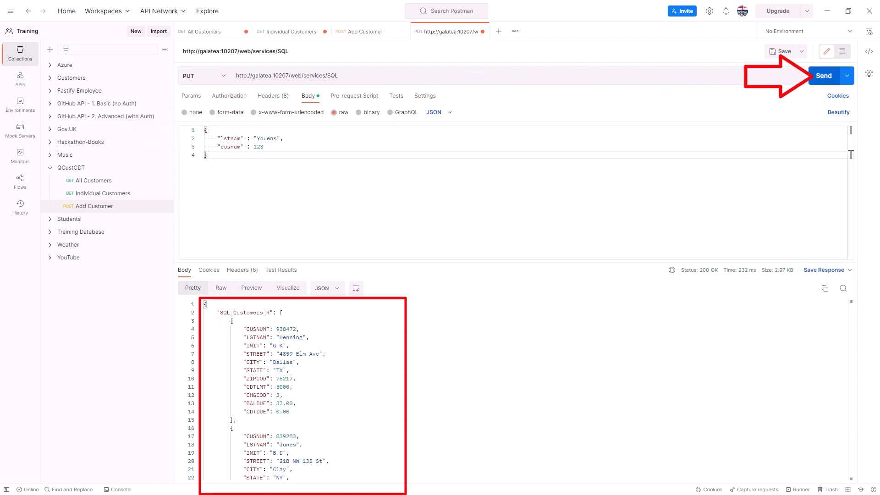
click(823, 75)
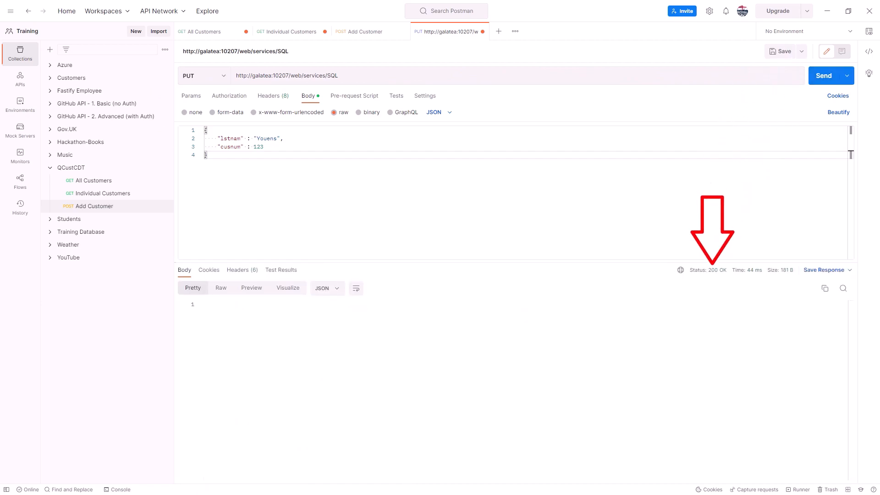
mouse_move(706, 270)
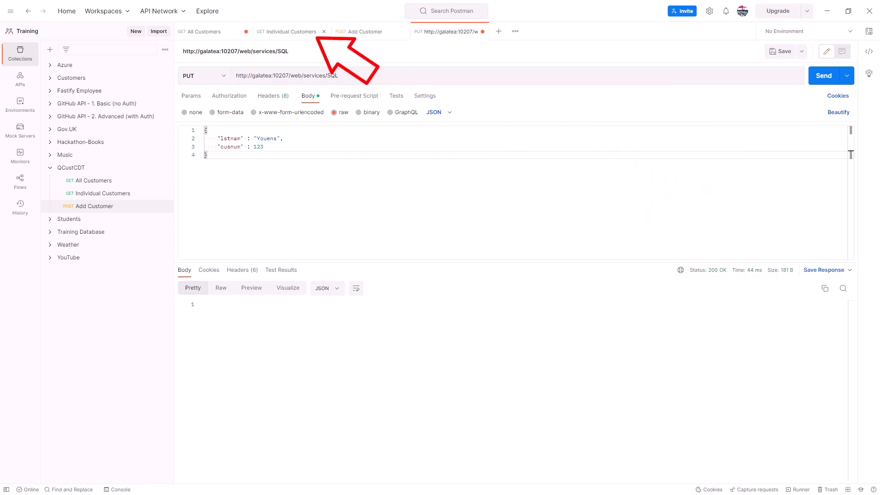
- Re-fetch customer 123 and see lstnam now Youens
click(287, 31)
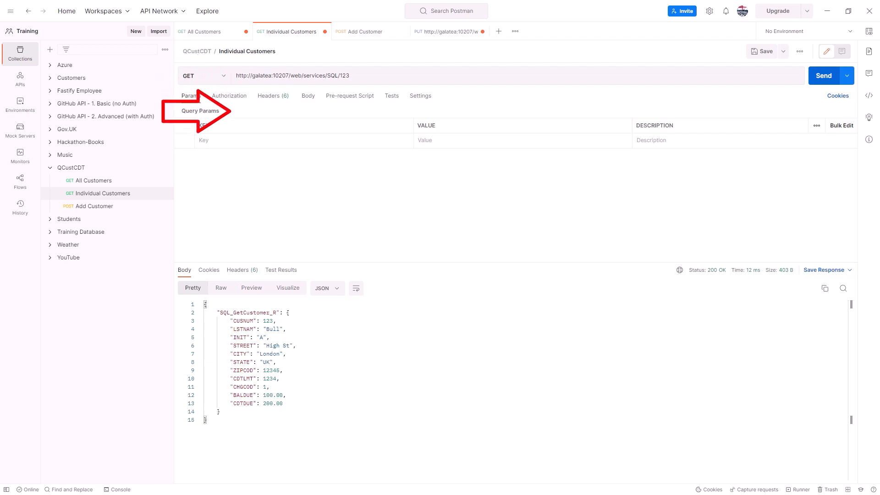
click(823, 75)
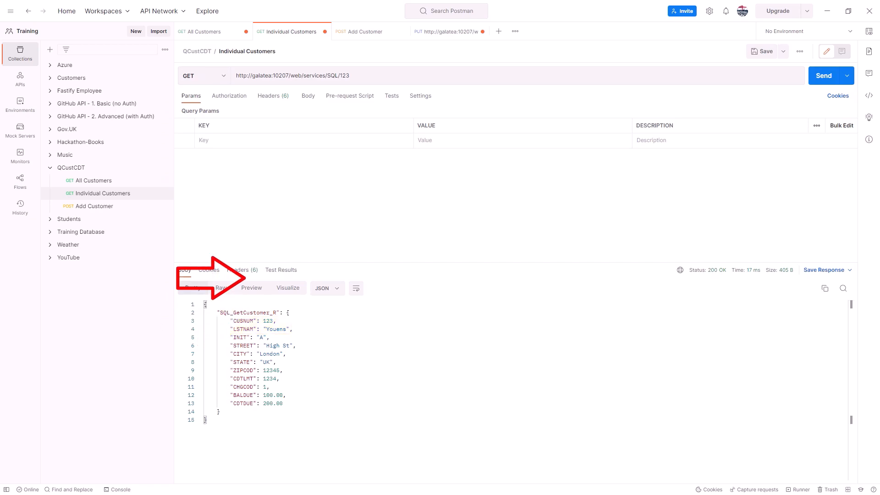
- Save the PUT request as Update Customer in the QCustCDT collection
text(Up)
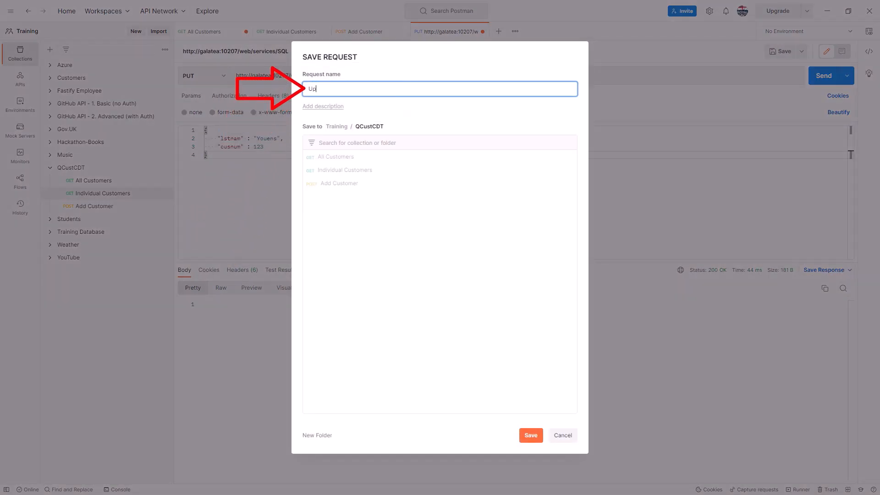
click(530, 434)
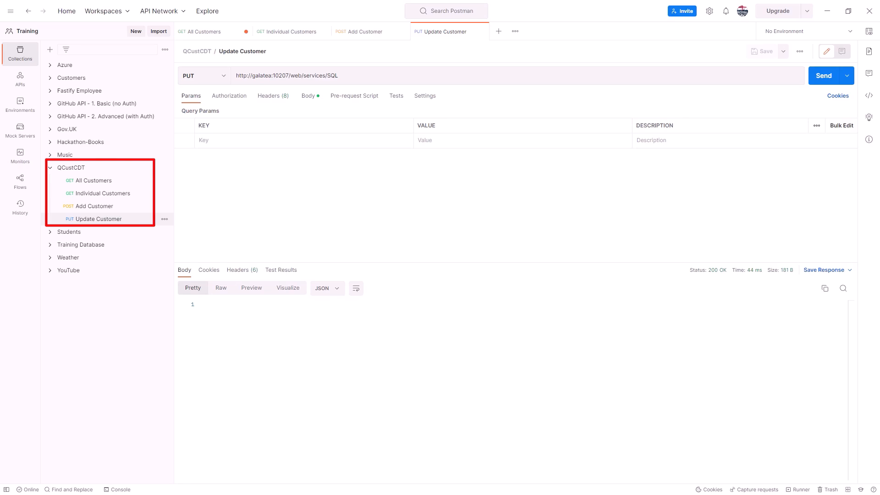
click(823, 75)
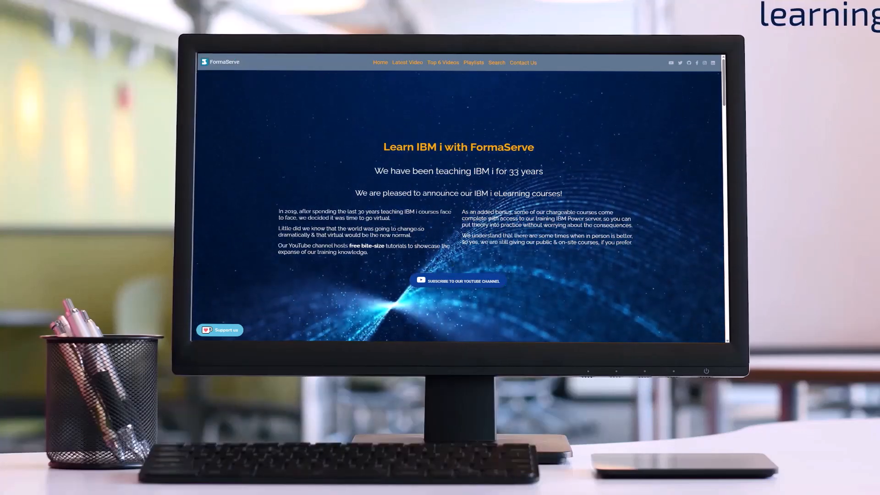
scroll(down, 3)
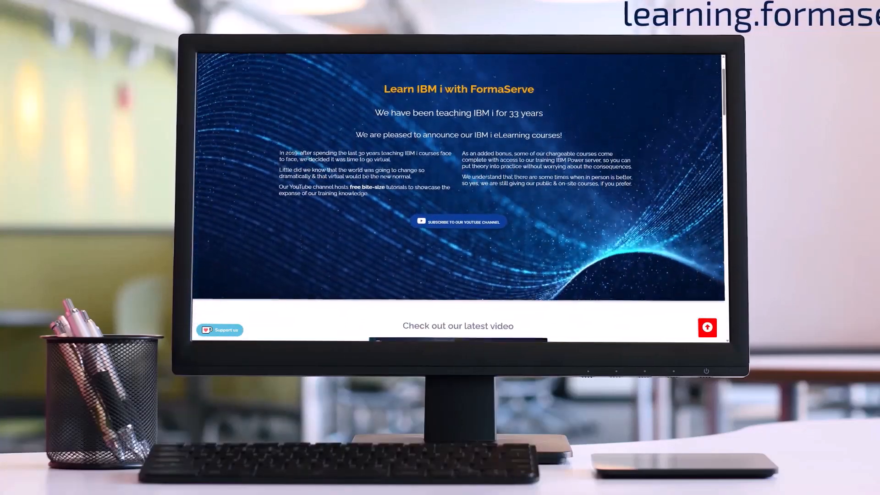
scroll(down, 3)
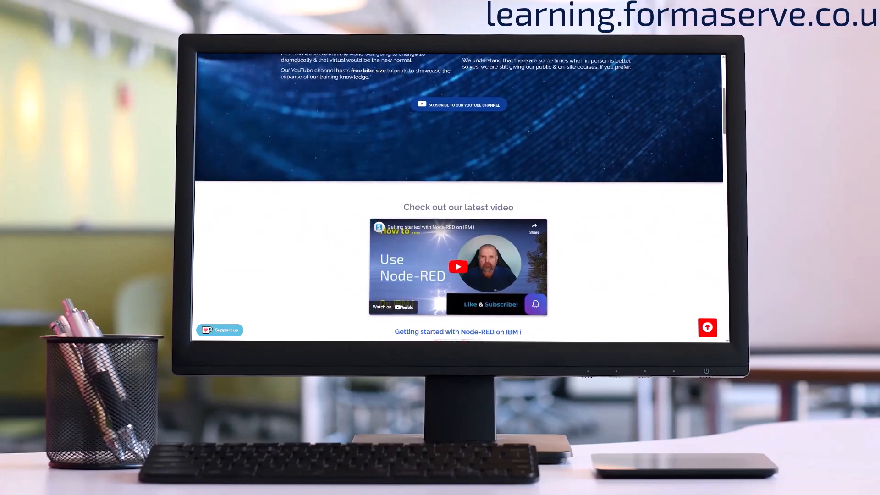
scroll(down, 3)
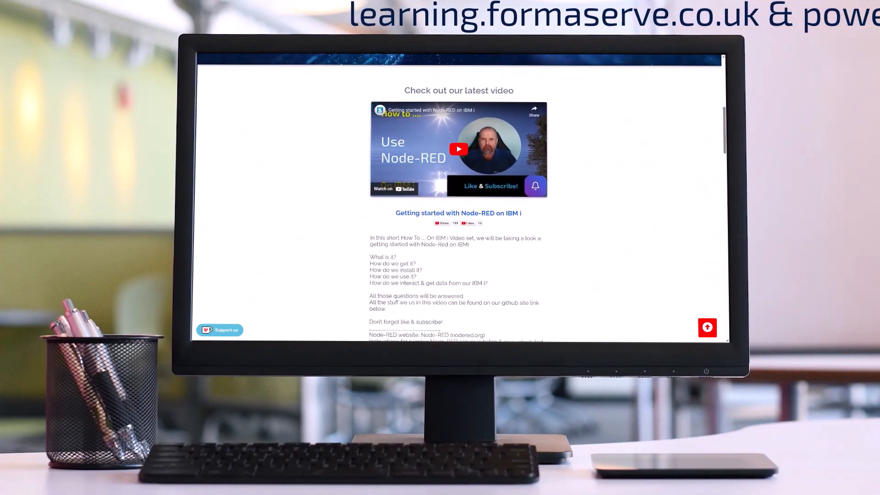
scroll(down, 3)
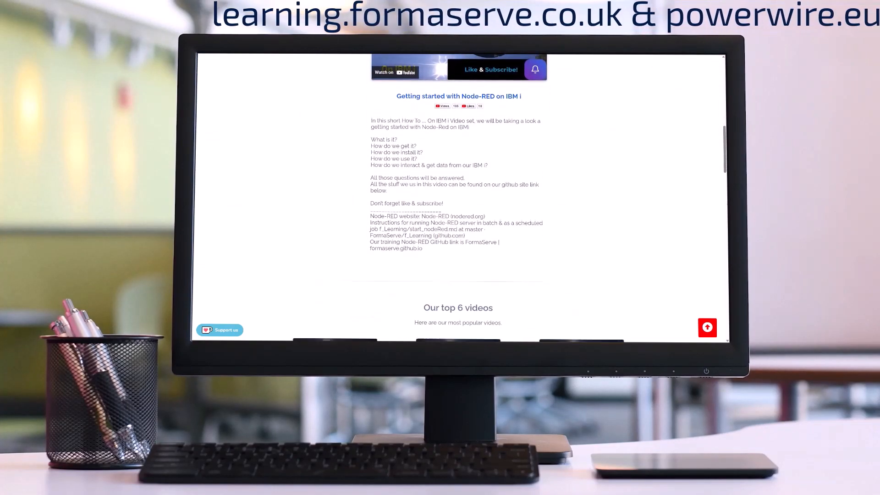
scroll(down, 3)
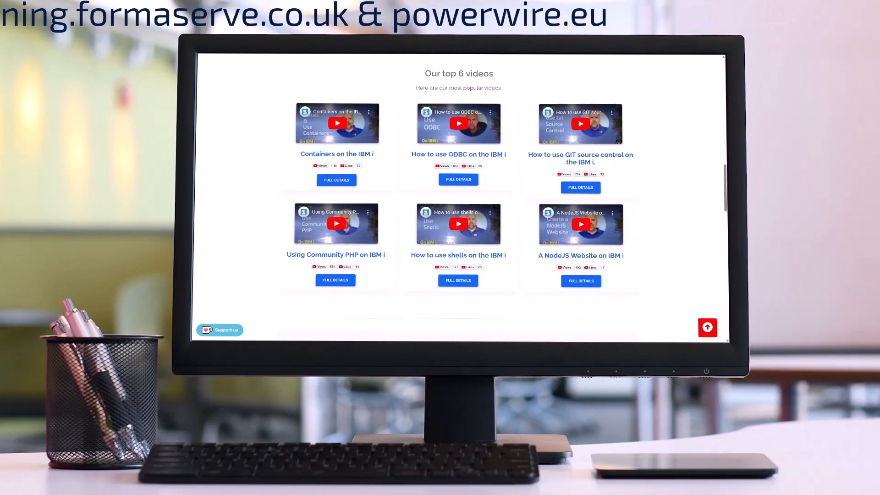
scroll(down, 3)
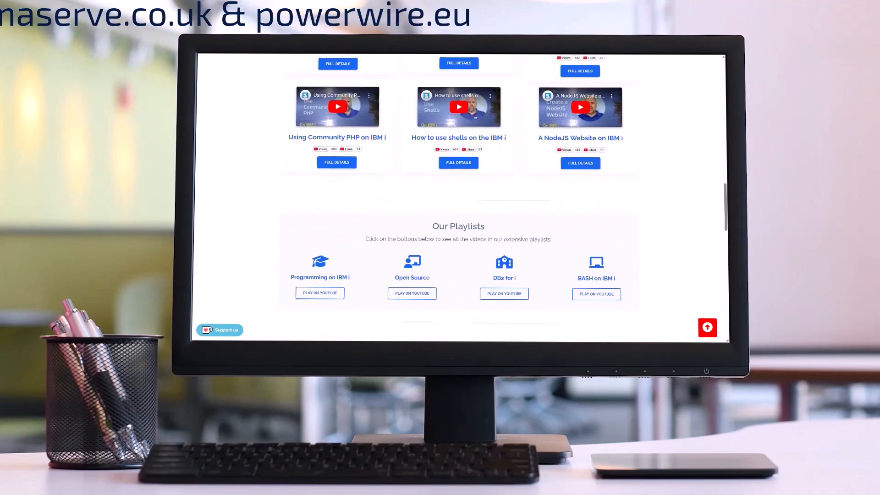
scroll(down, 3)
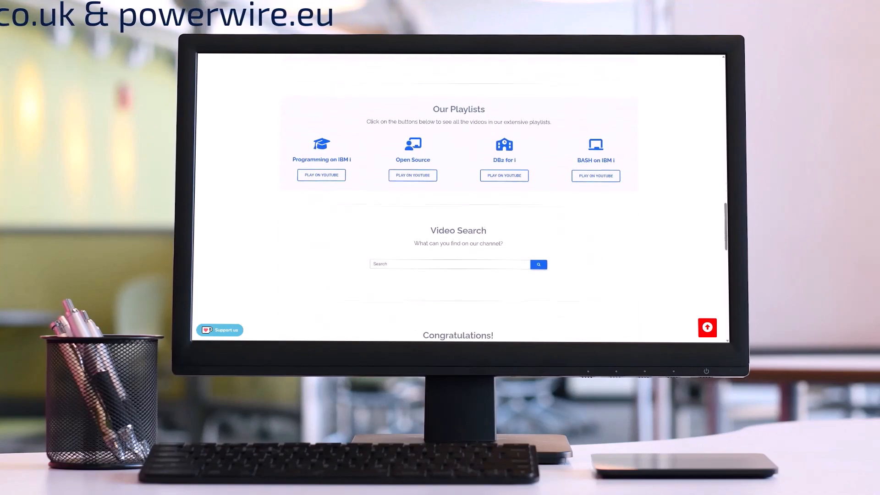
scroll(down, 3)
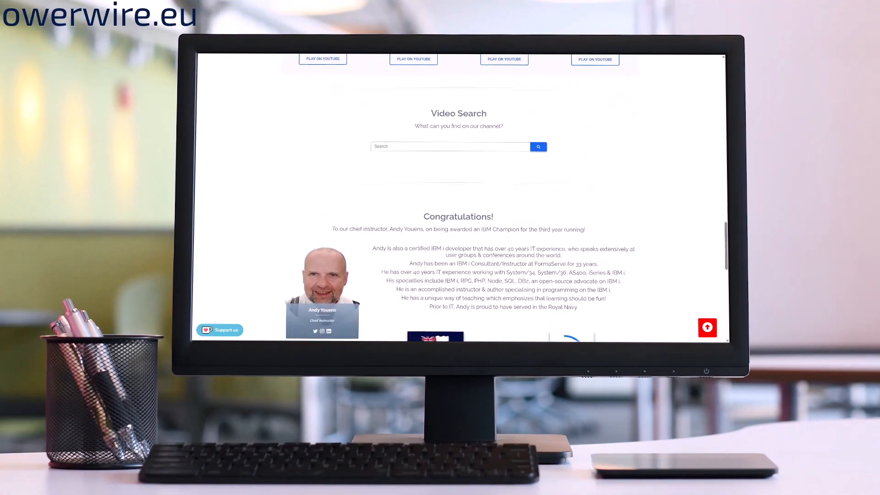
scroll(down, 3)
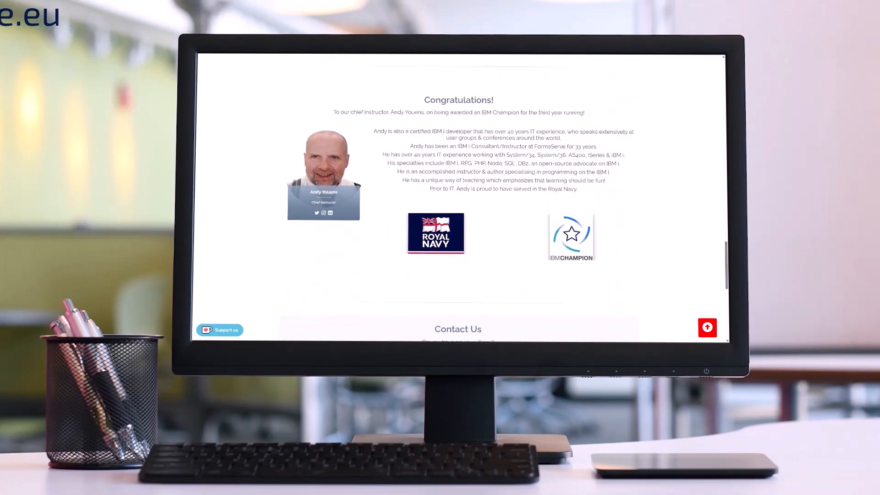